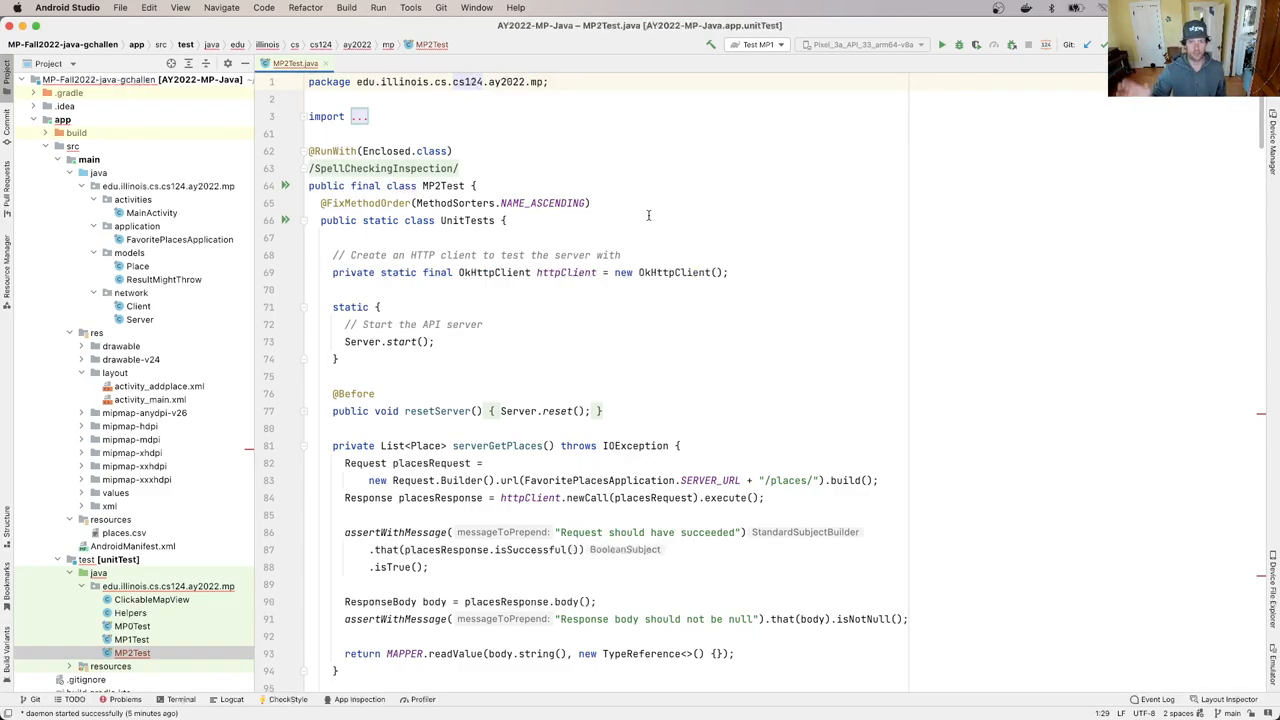
pyautogui.moveTo(216, 444)
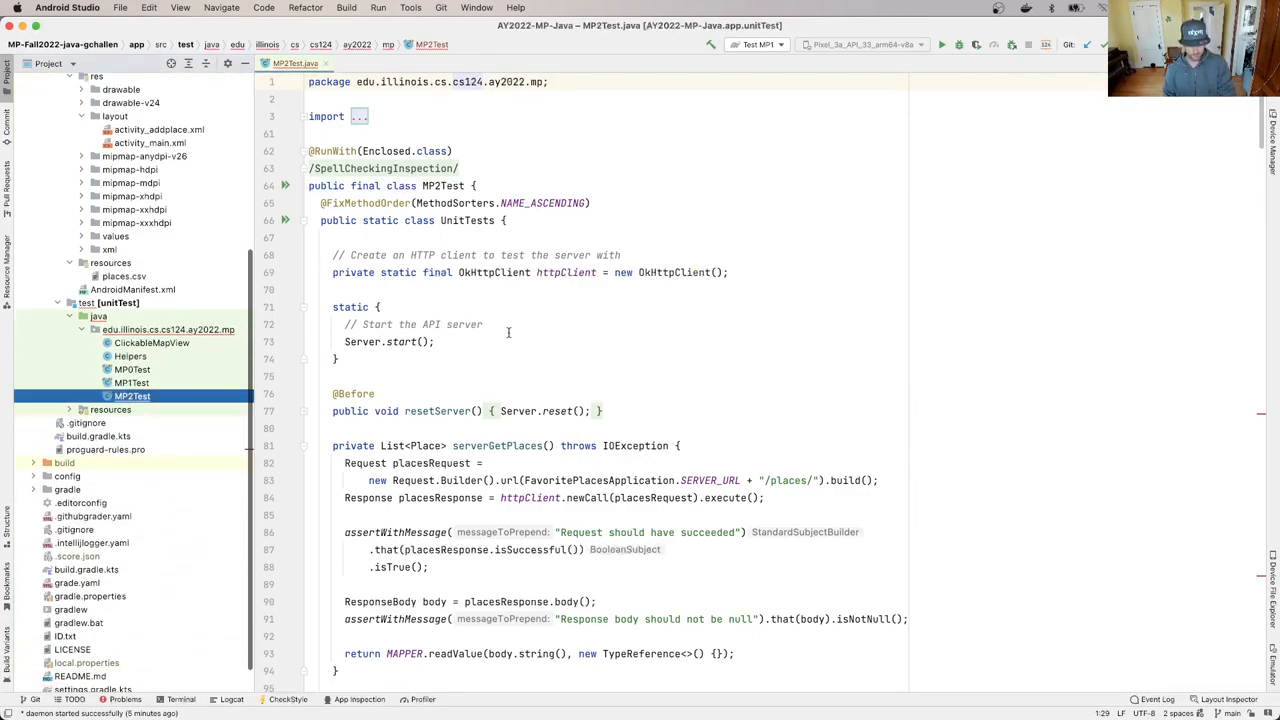
# Step: Read through MP2Test.java down to the activity-launch tests, noting the postFavoritePlace call it uses
pyautogui.scroll(-3)
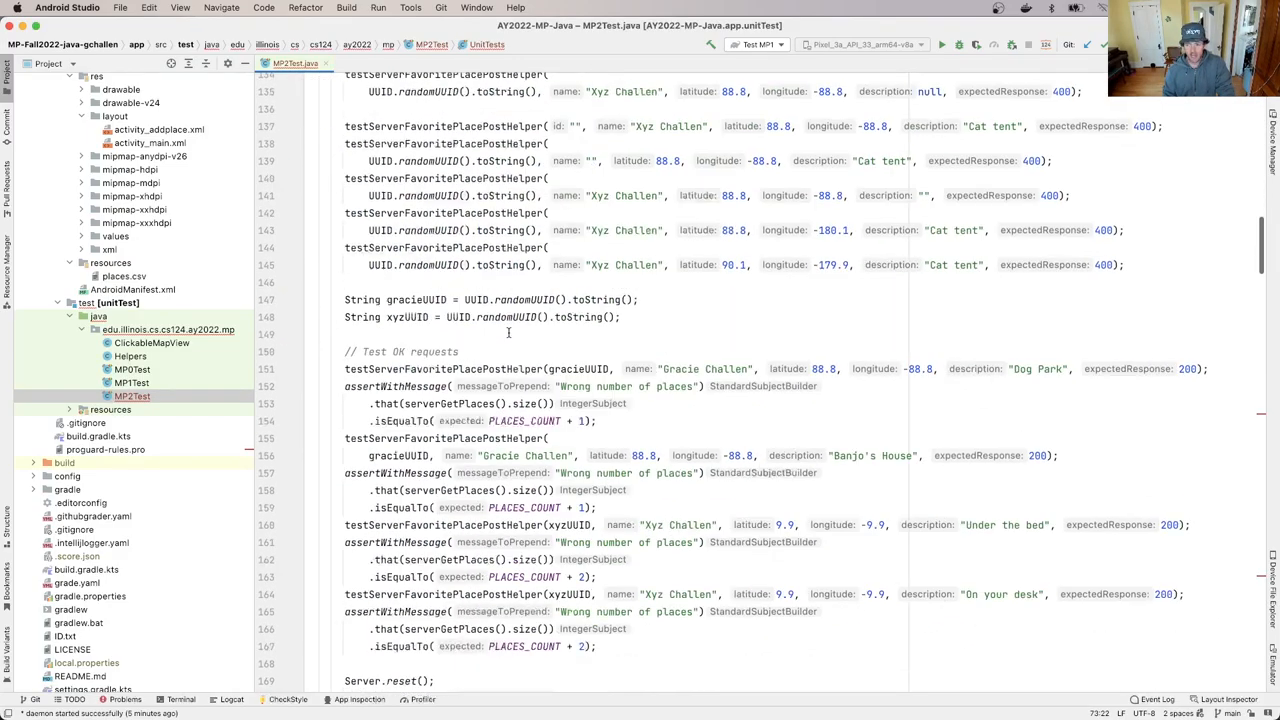
pyautogui.scroll(-3)
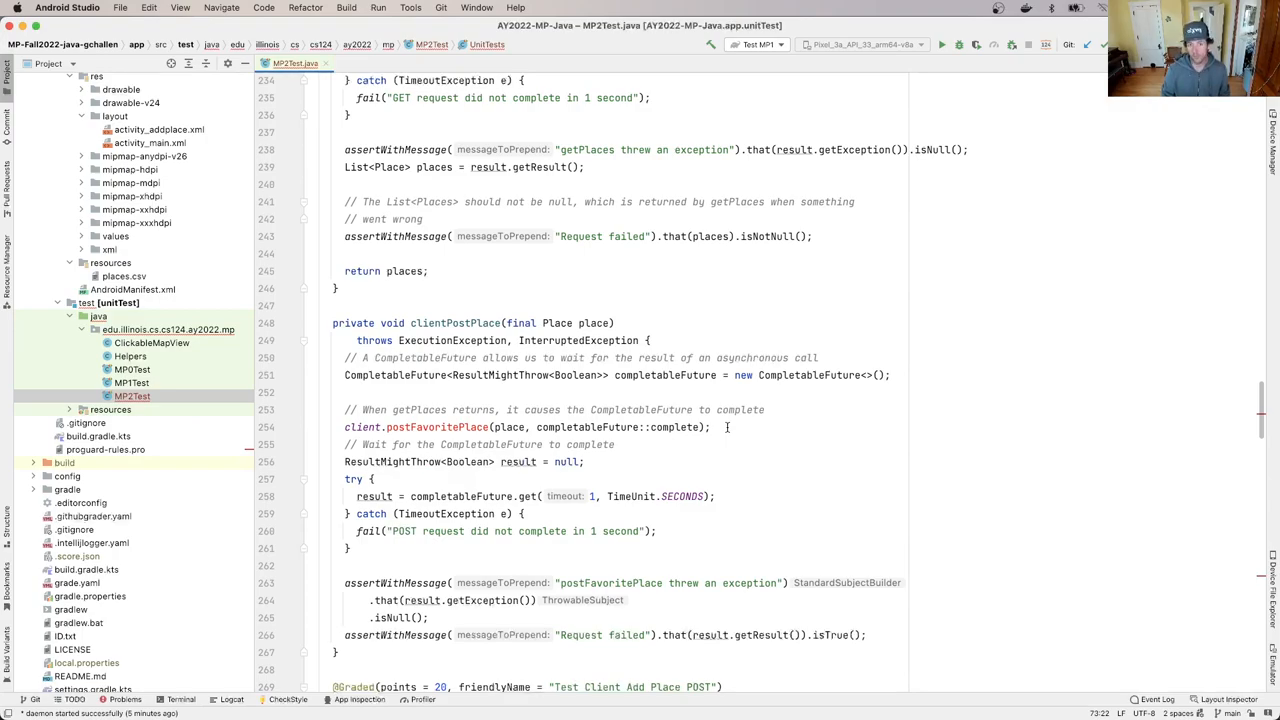
pyautogui.doubleClick(500, 376)
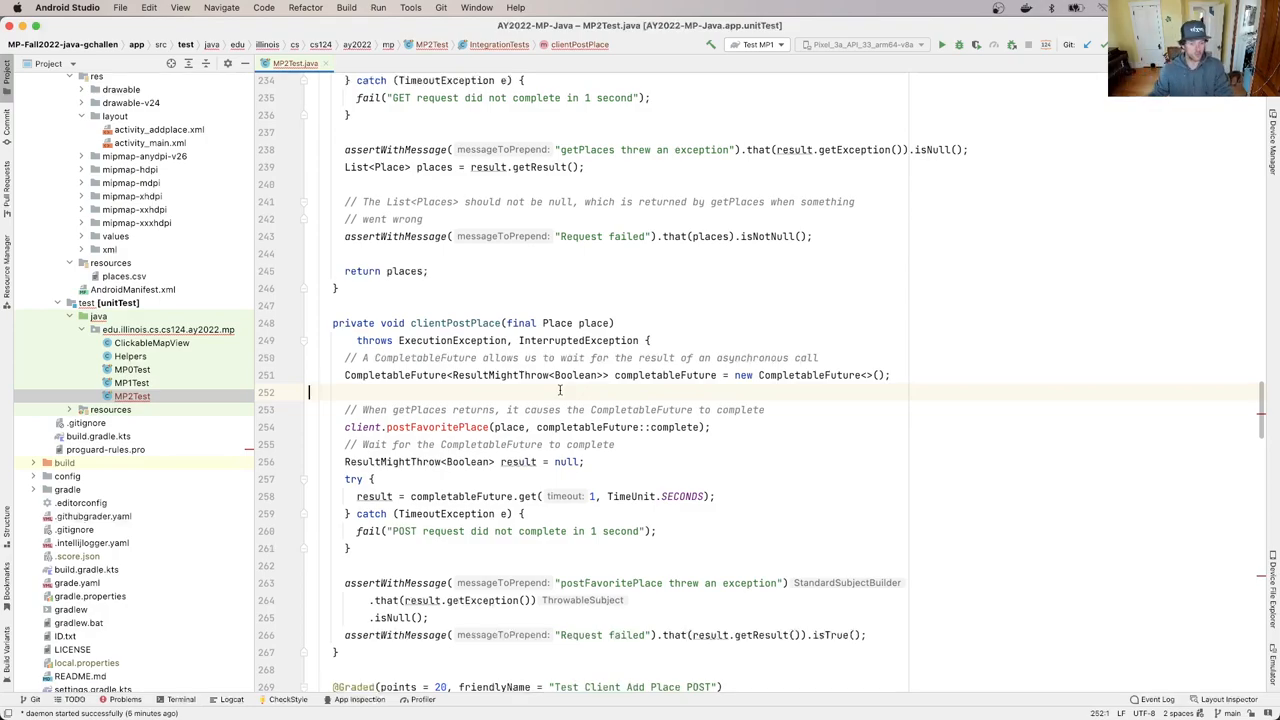
pyautogui.scroll(-3)
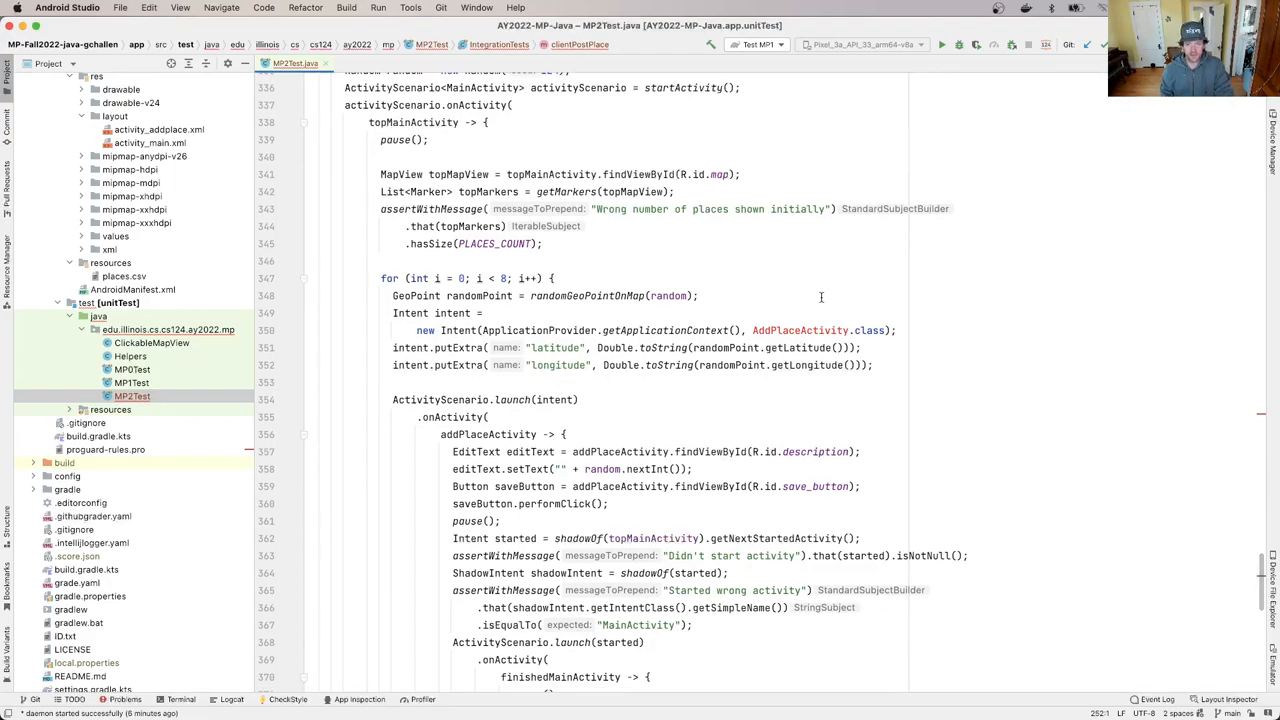
pyautogui.moveTo(800, 330)
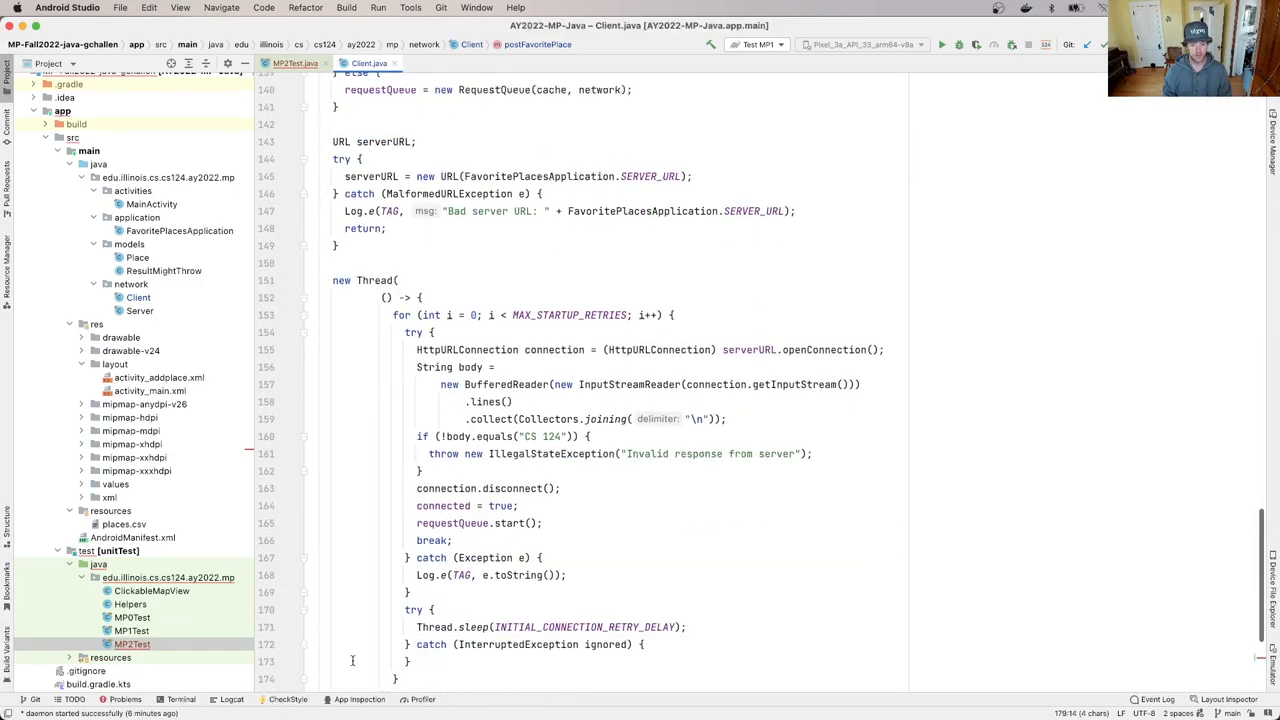
# Step: Move to the end of getPlaces in Client.java where the duplicated empty stub sits
pyautogui.scroll(-3)
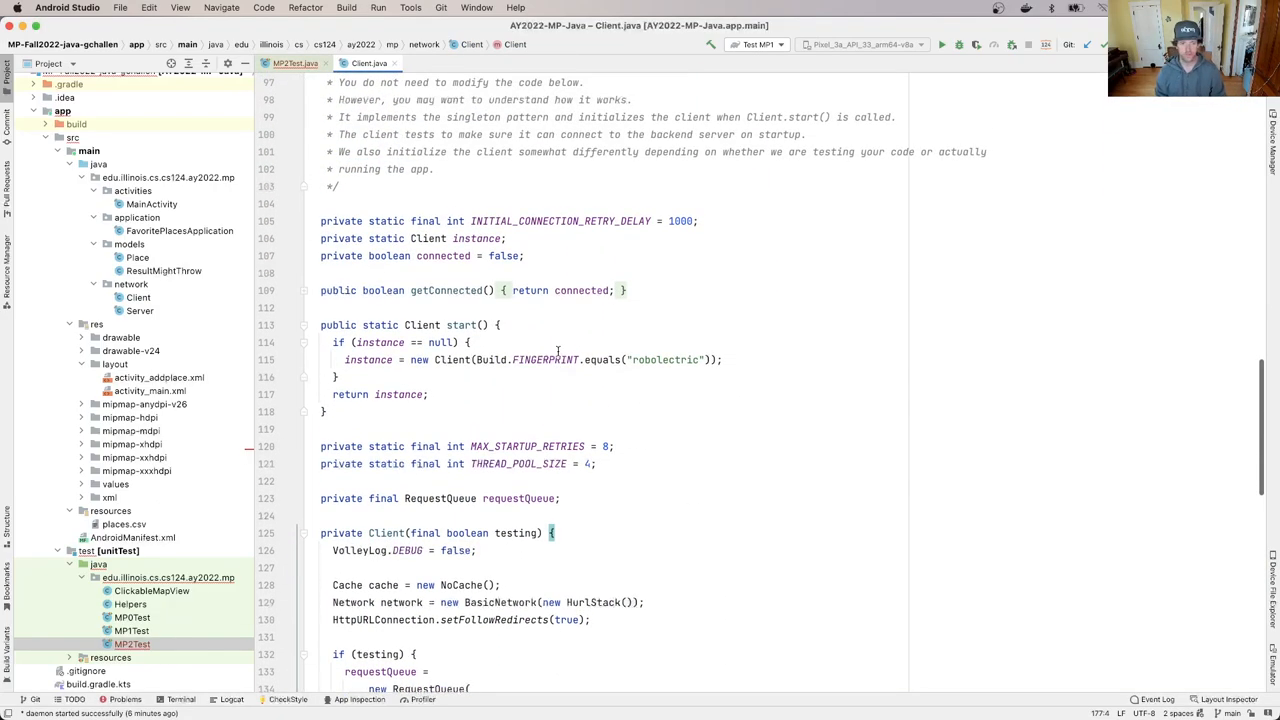
pyautogui.scroll(-3)
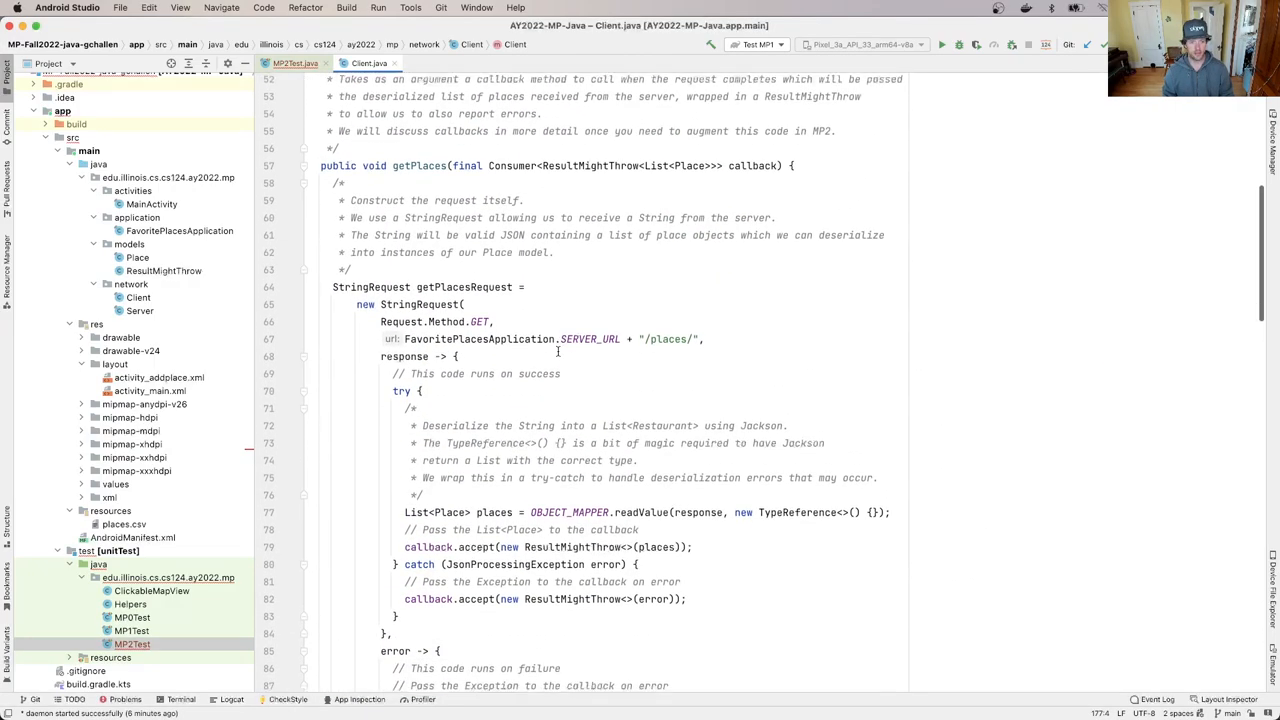
pyautogui.scroll(-3)
pyautogui.write('public void getPlaces(final Consumer<ResultMightThrow<List<Place>>> callback) {')
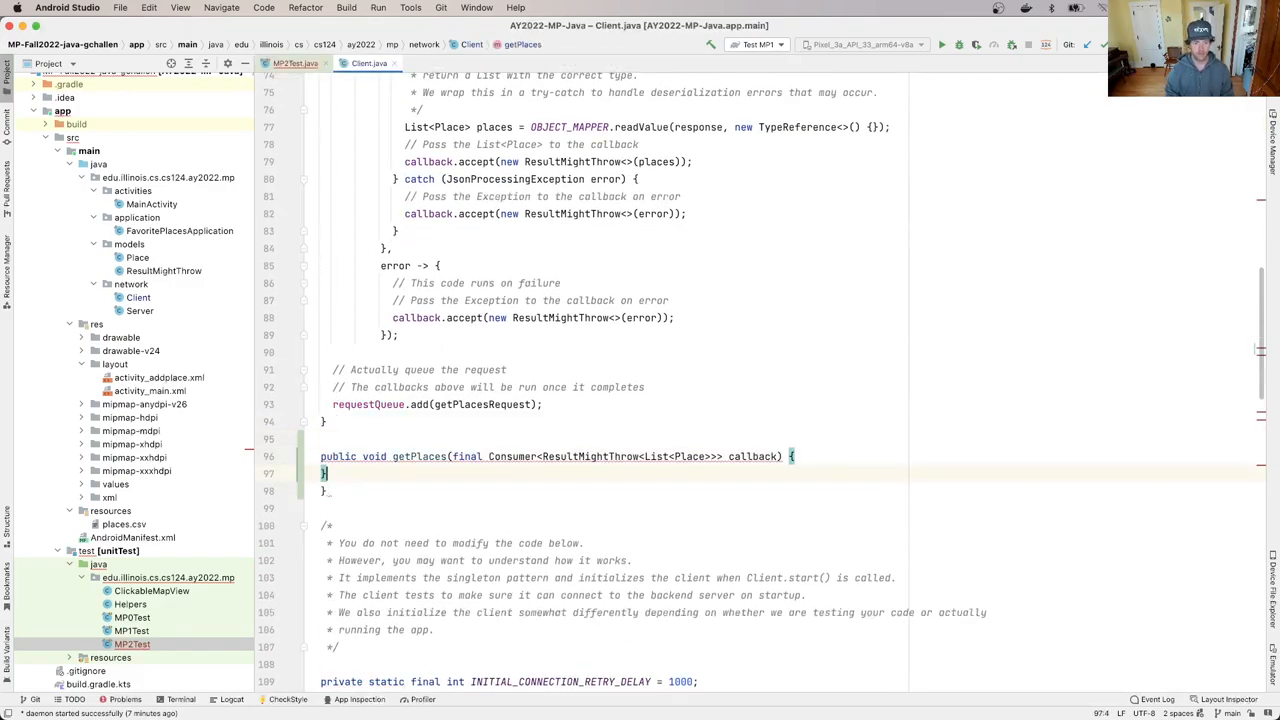
# Step: Rename the stub to postFavoritePlace with a Place place parameter and a Consumer<ResultMightThrow<Boolean>> callback
pyautogui.doubleClick(418, 456)
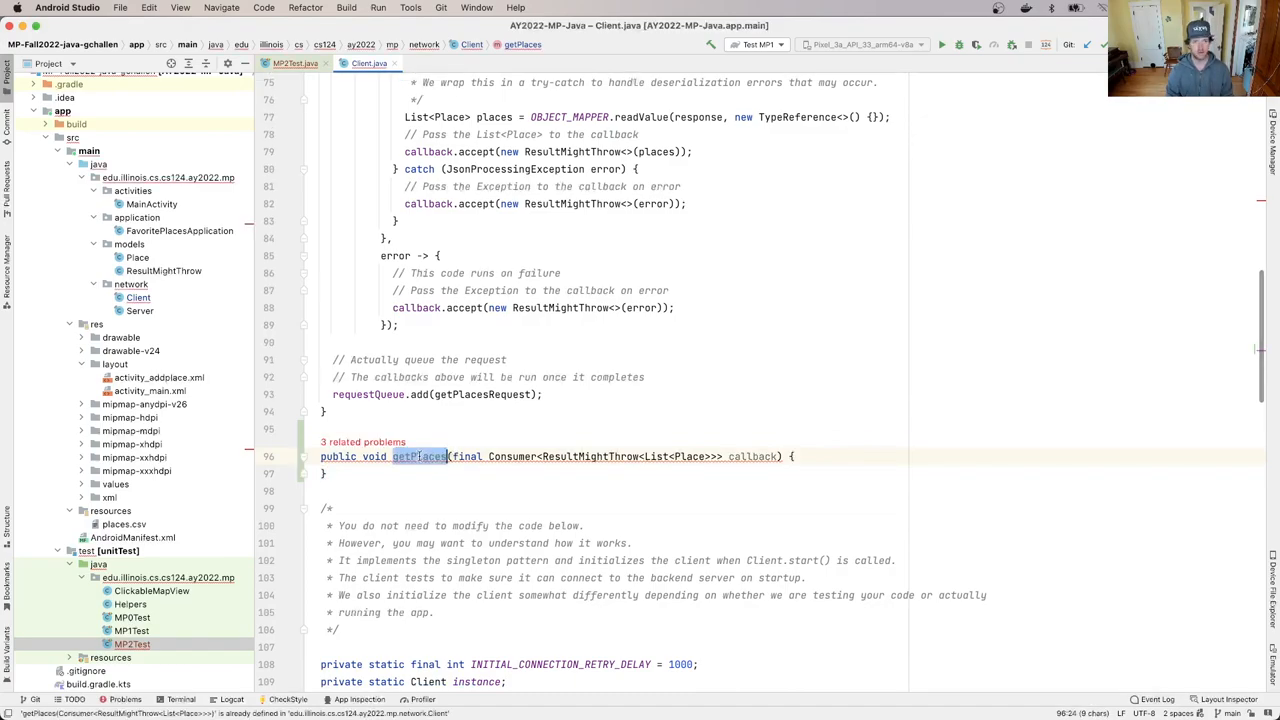
pyautogui.write('postFavorit')
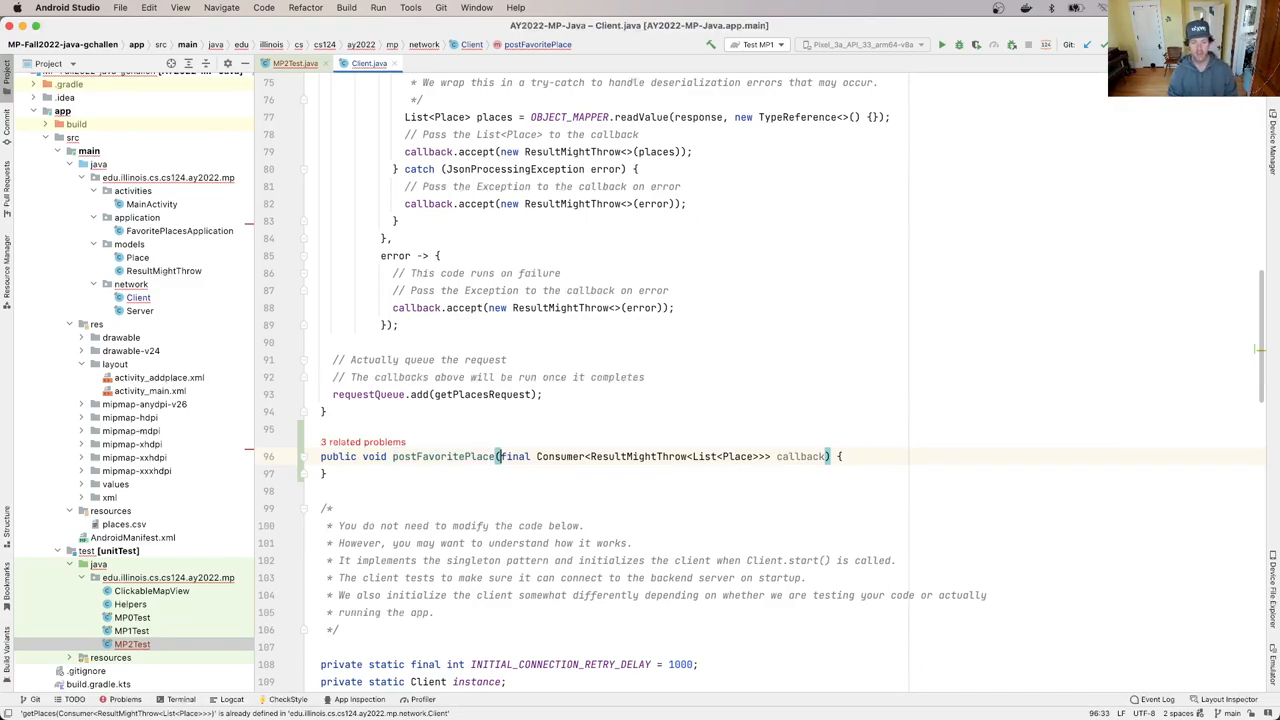
pyautogui.write('Place place,')
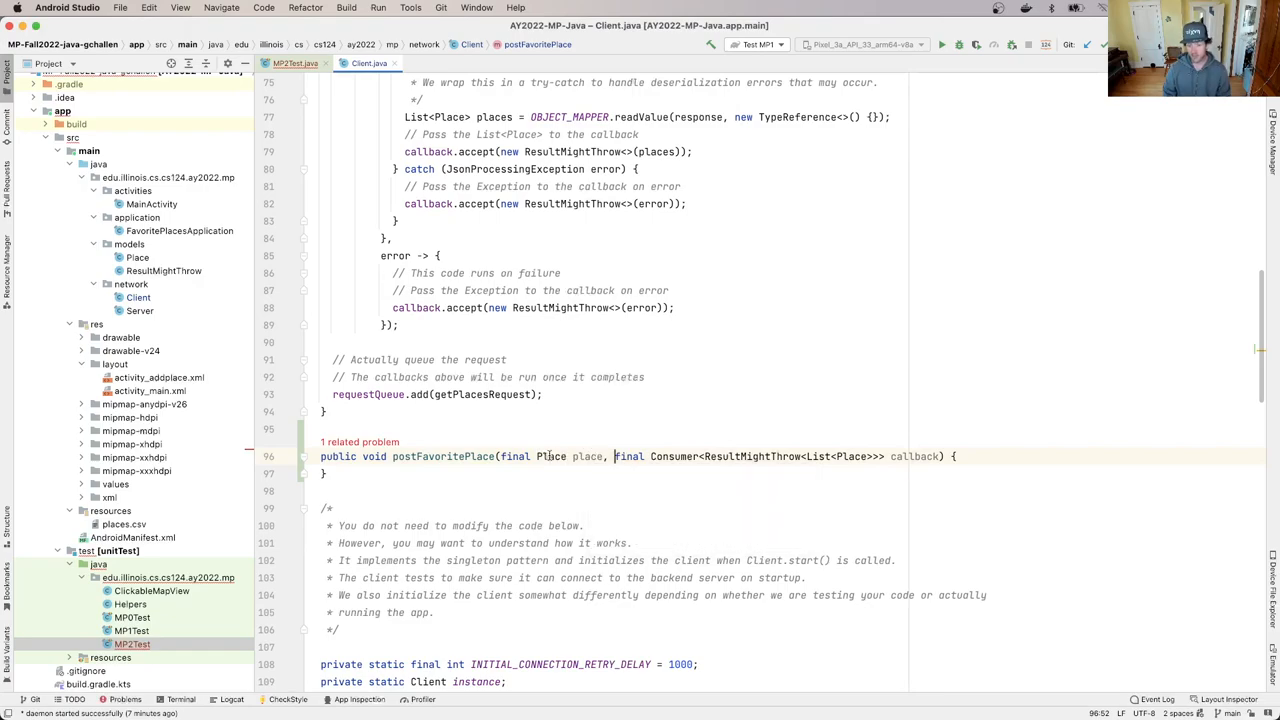
pyautogui.moveTo(552, 456)
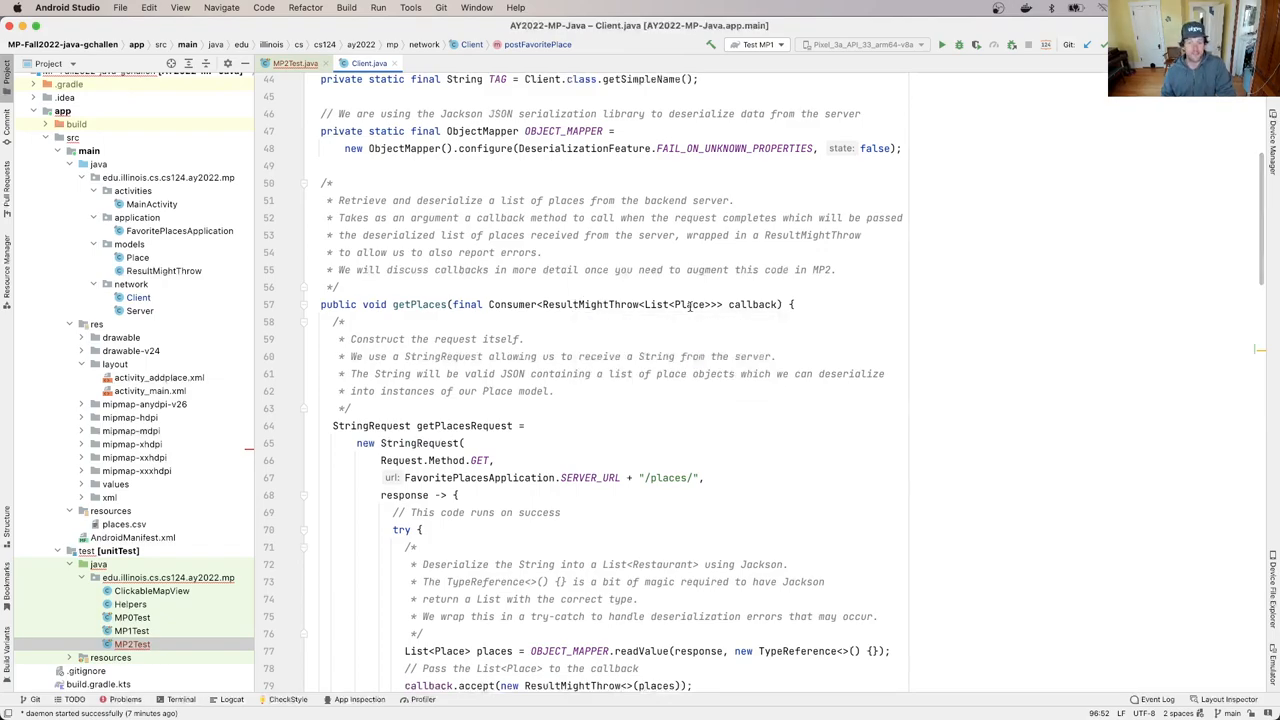
pyautogui.moveTo(688, 304)
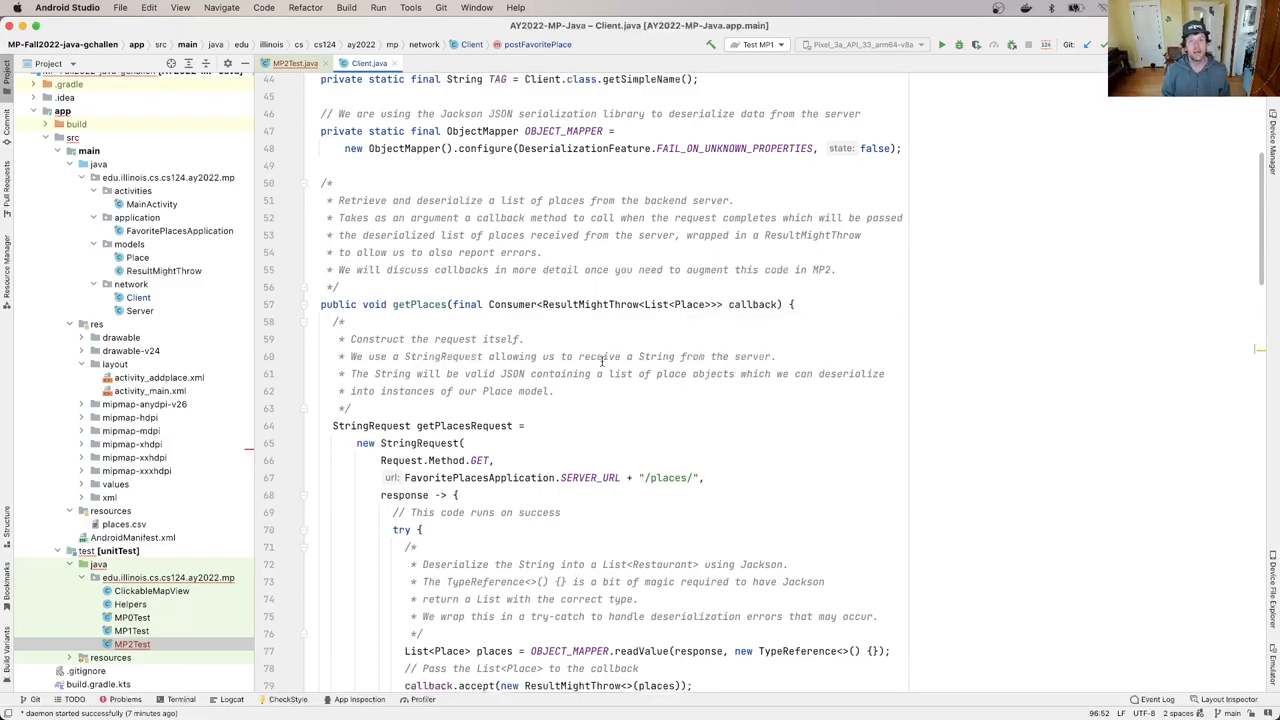
pyautogui.scroll(-3)
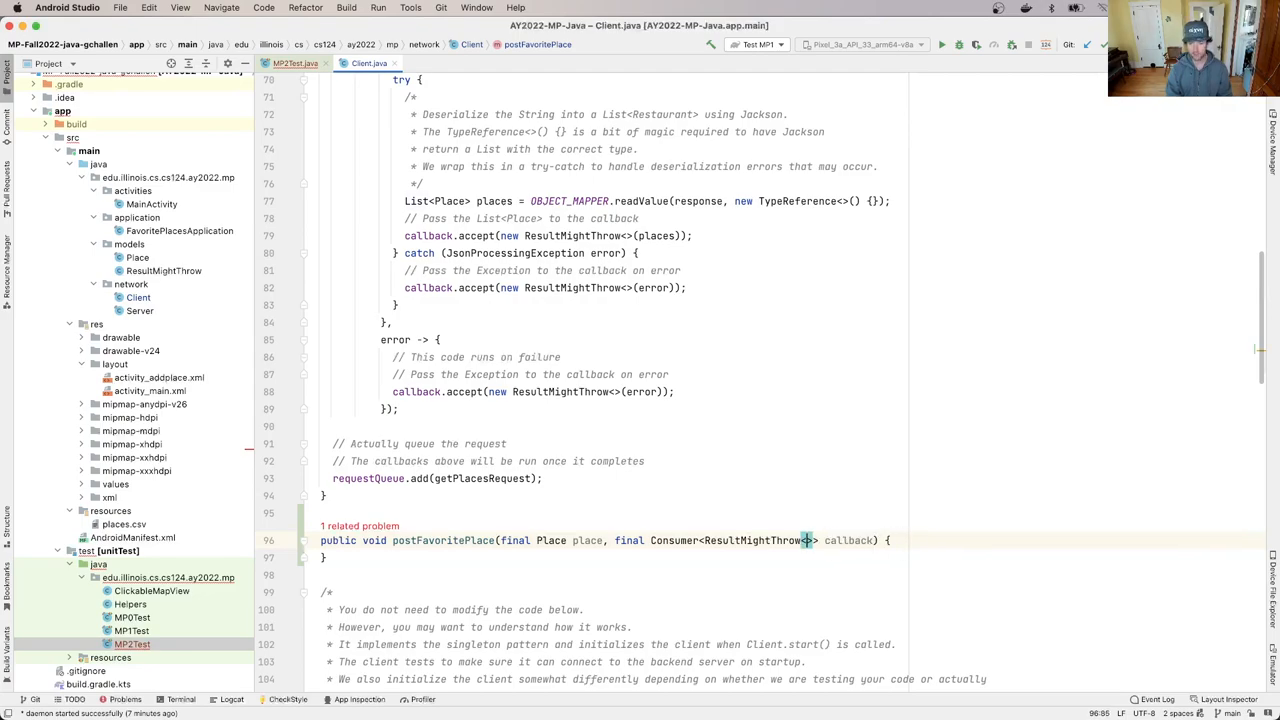
pyautogui.write('Boolean')
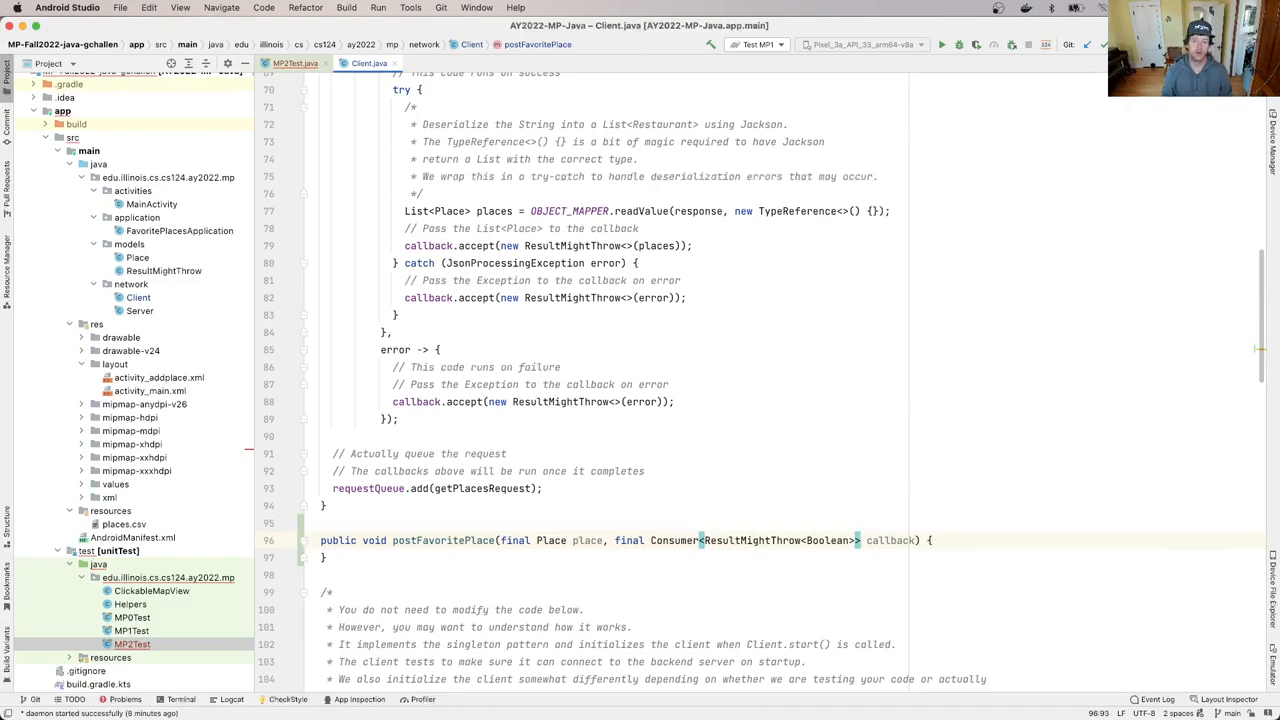
pyautogui.moveTo(830, 540)
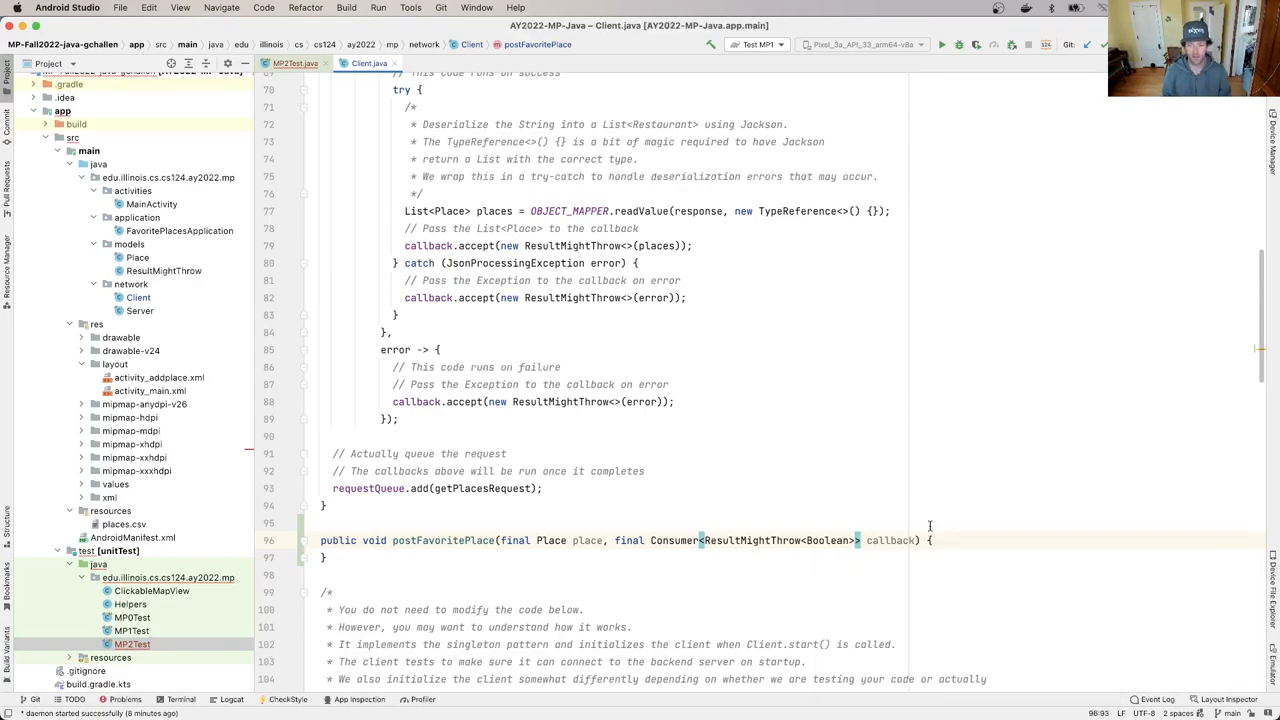
# Step: Make the body throw new NotImplementedException() with a '// TODO: MP' comment
pyautogui.write('throw')
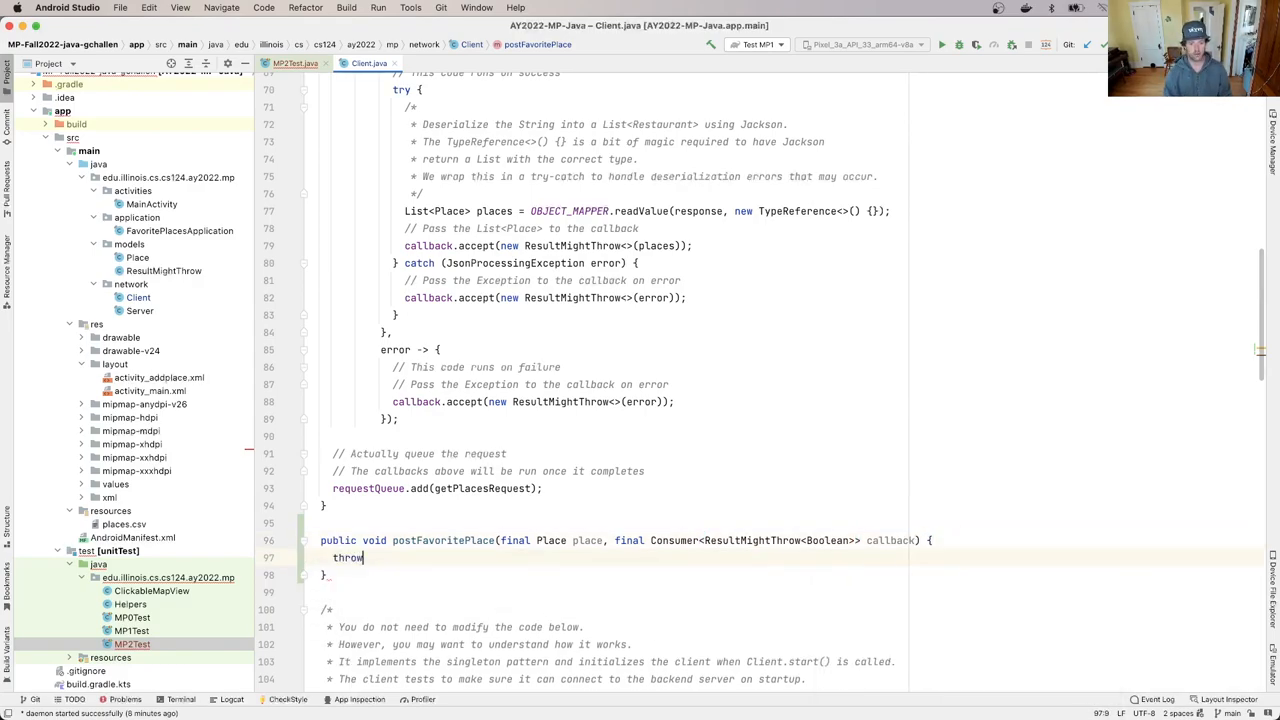
pyautogui.write('new Ill')
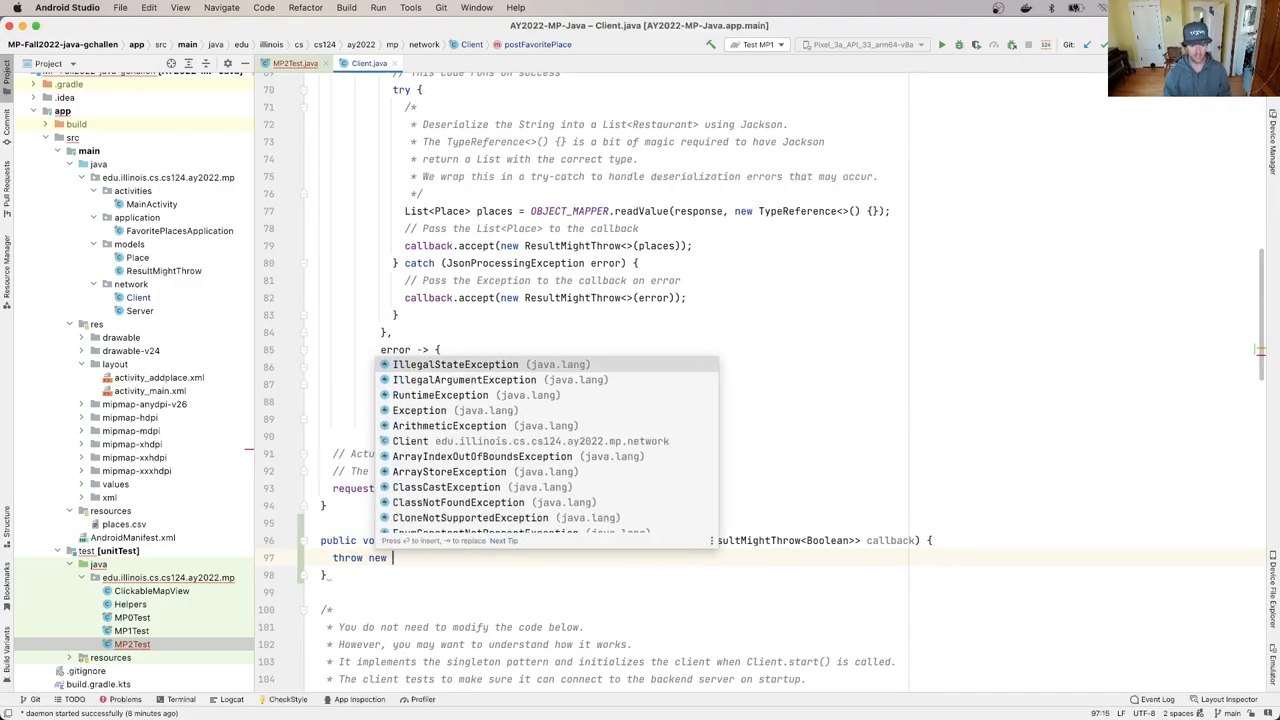
pyautogui.write('Unim')
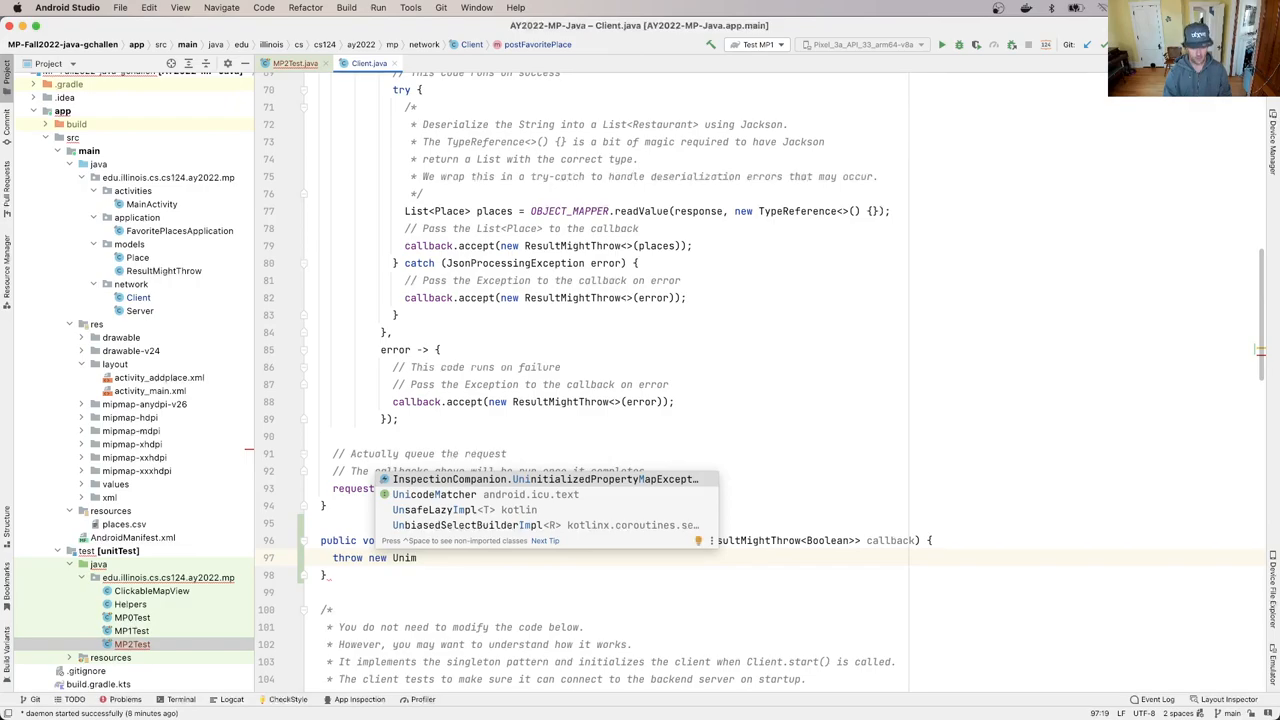
pyautogui.write('NotIm')
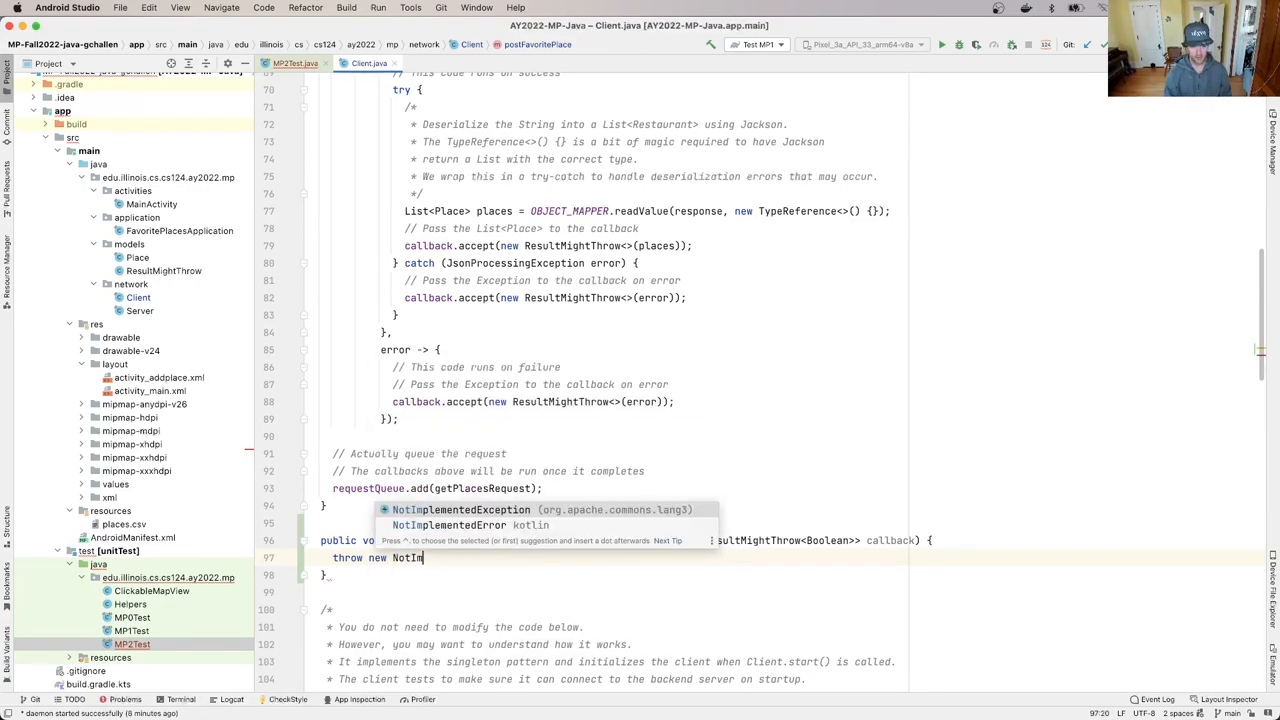
pyautogui.press('Tab')
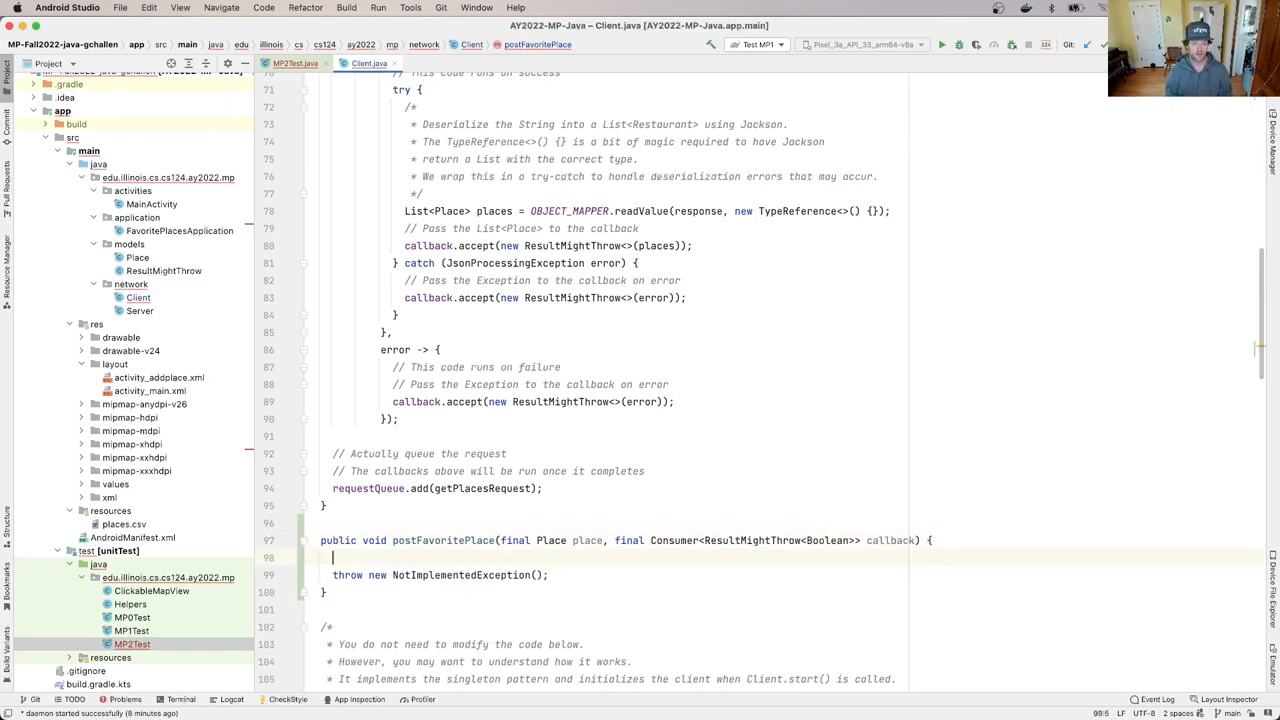
pyautogui.write('// TODO: MP')
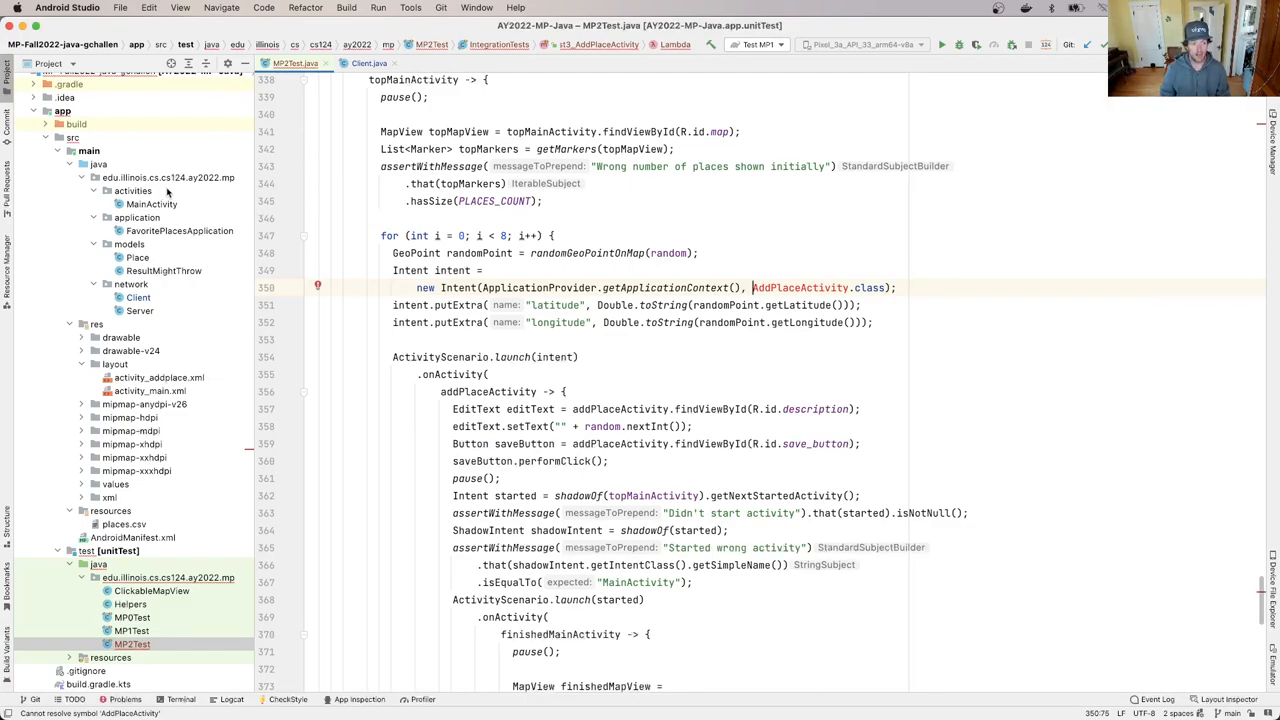
# Step: Create a new Java class AddPlaceActivity in the activities package and add its file to Git
pyautogui.click(132, 190)
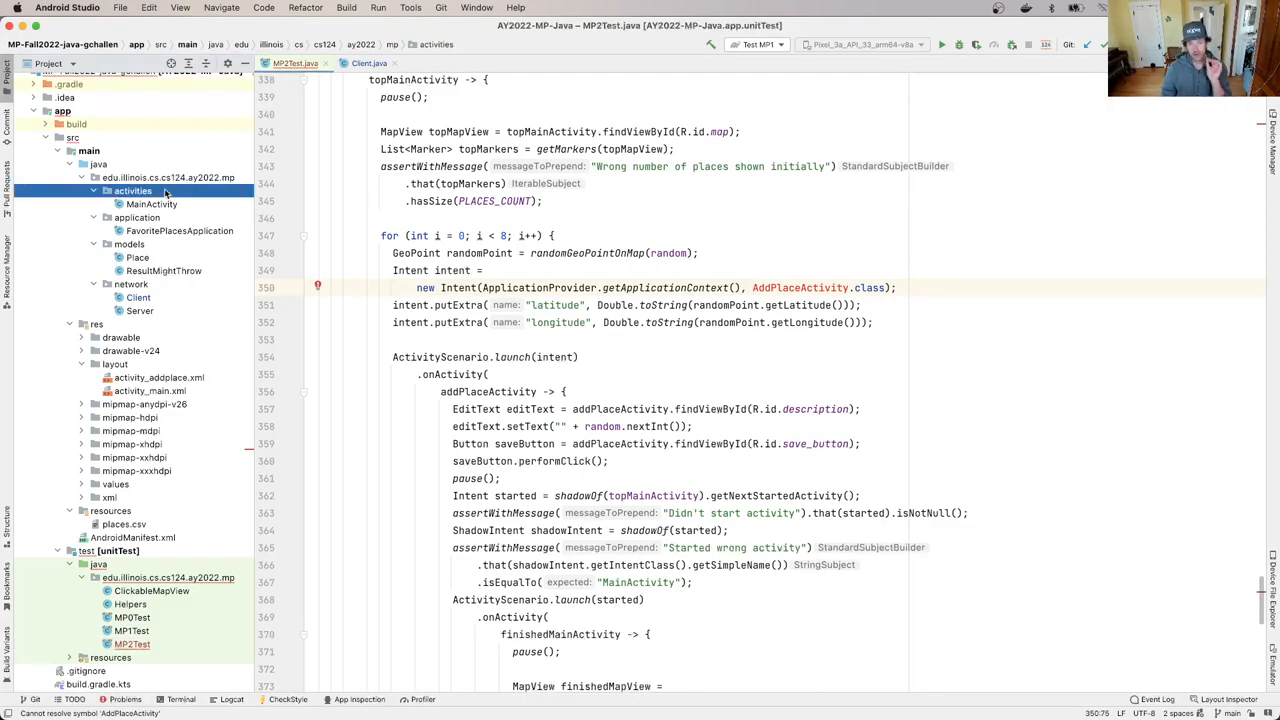
pyautogui.rightClick(132, 190)
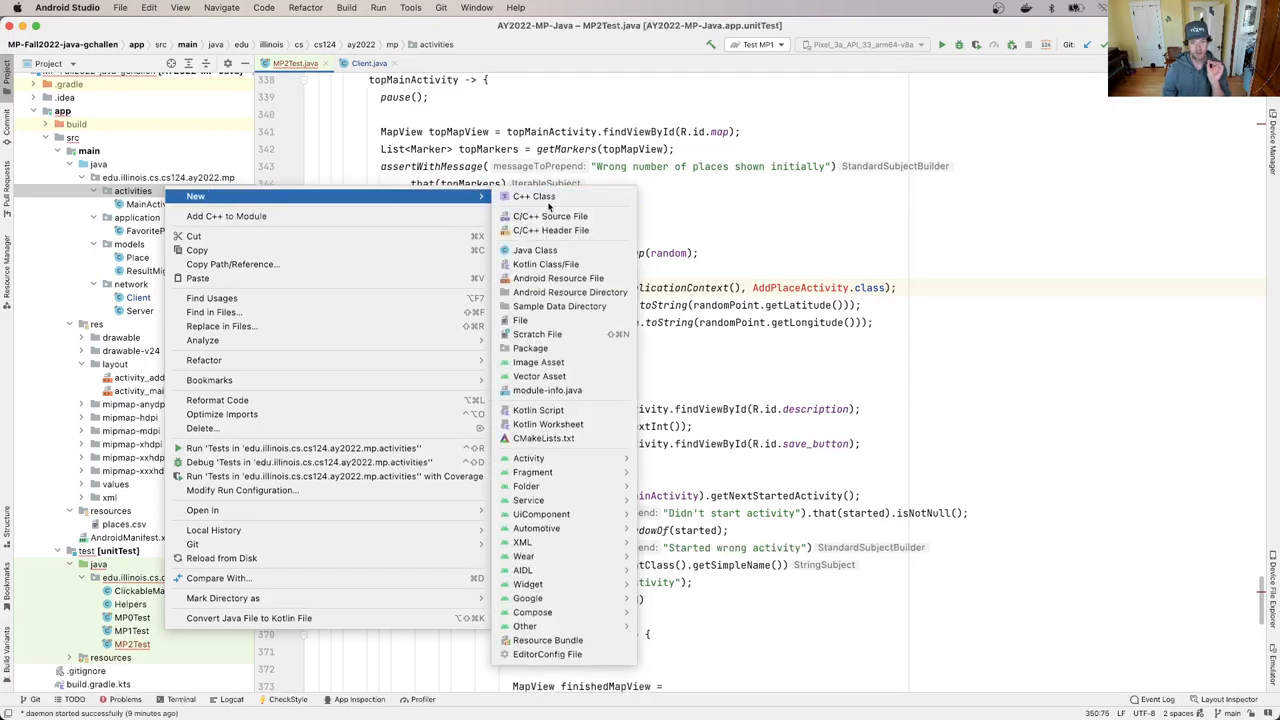
pyautogui.click(536, 250)
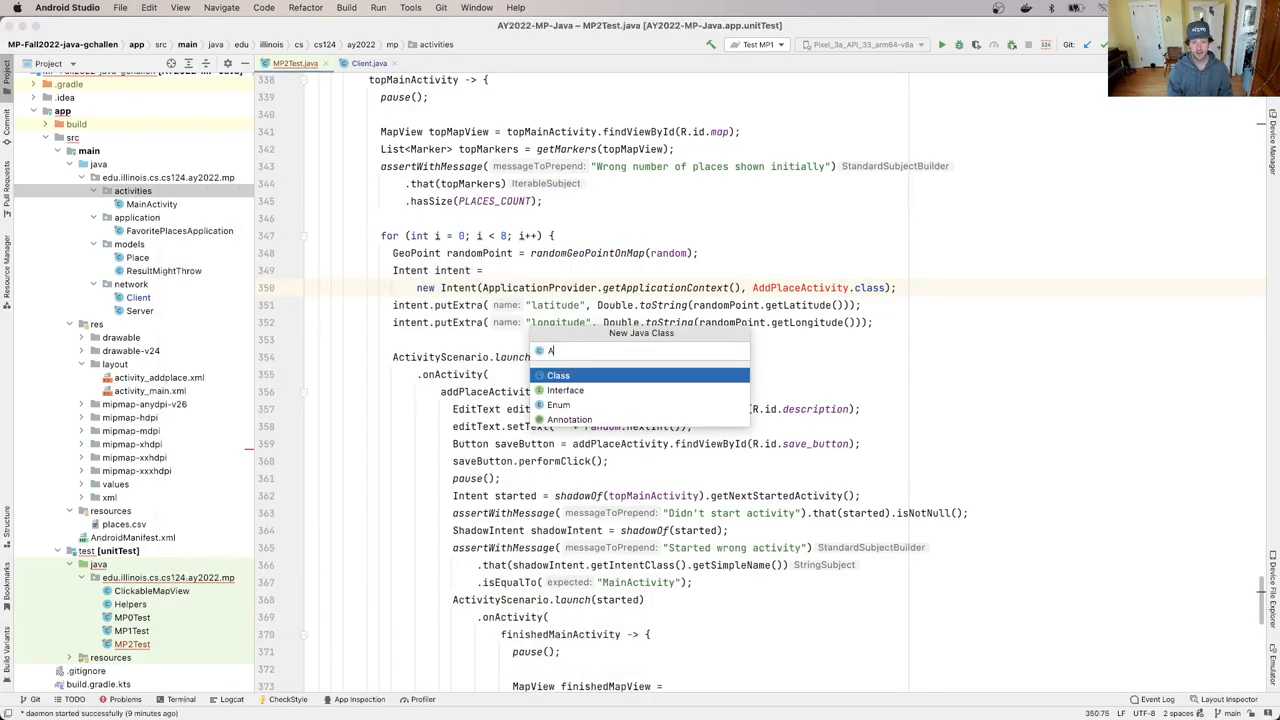
pyautogui.write('ddPlaceAcv')
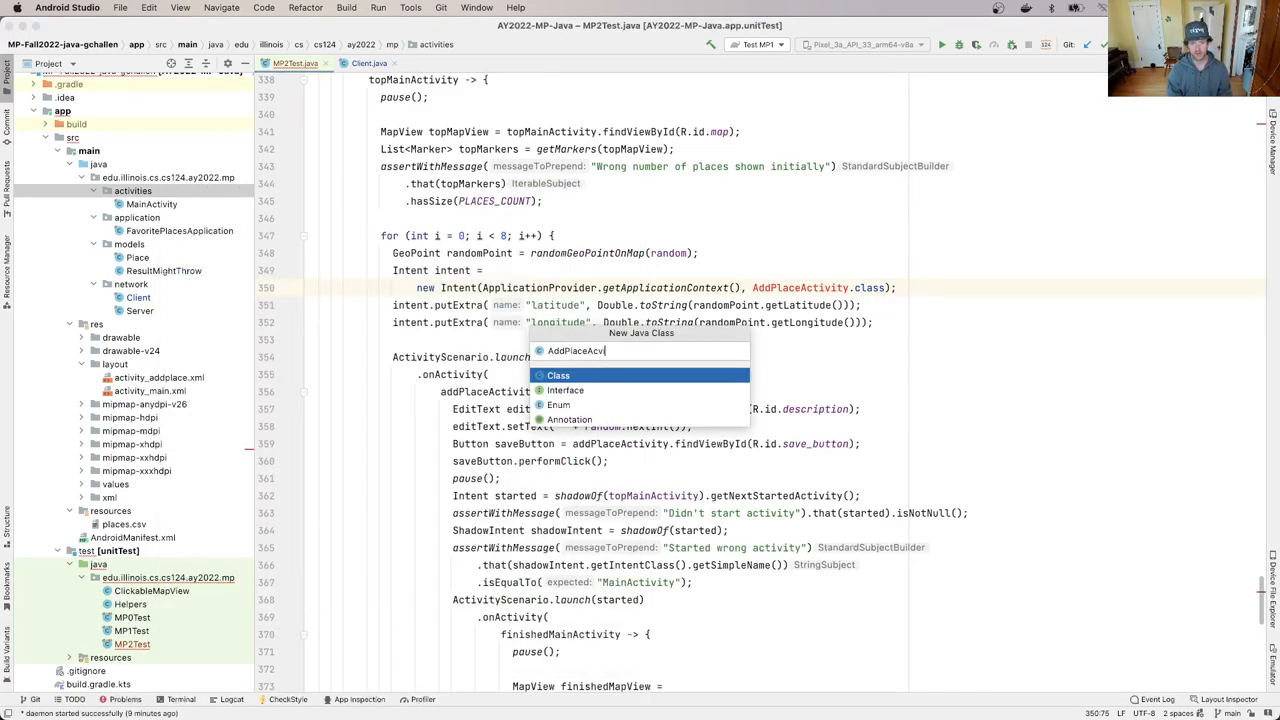
pyautogui.press('Backspace')
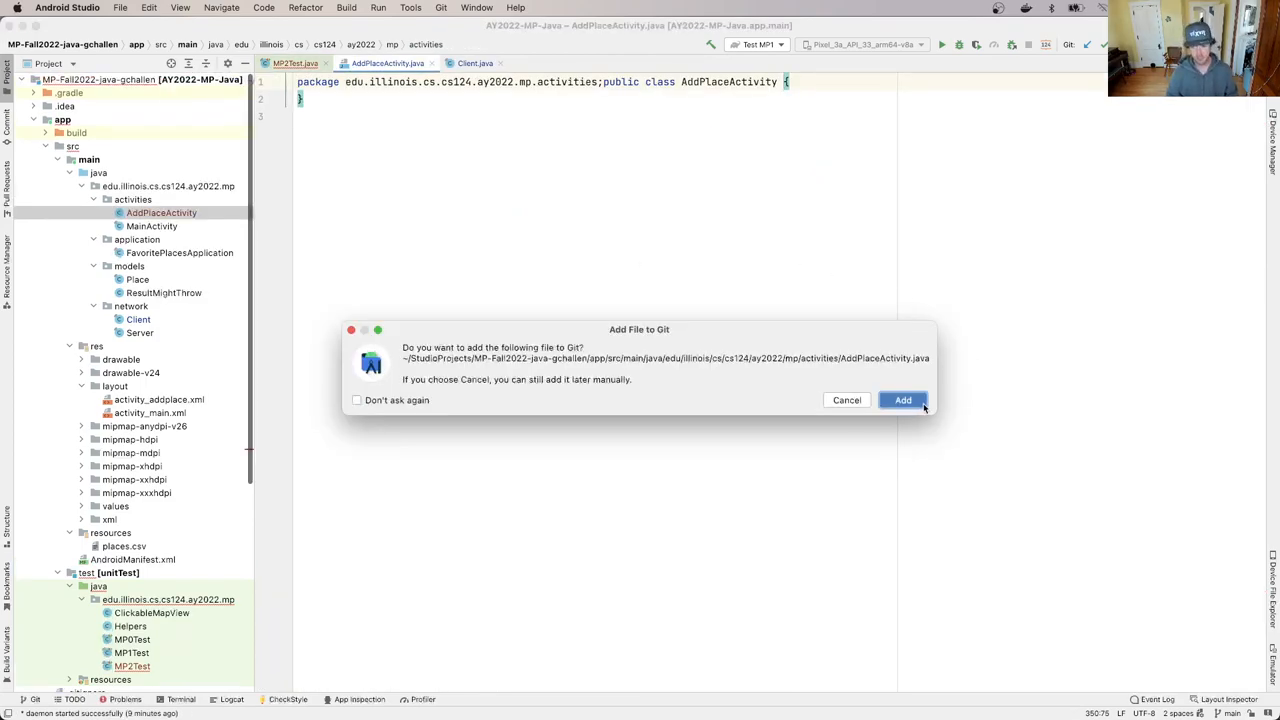
pyautogui.moveTo(826, 436)
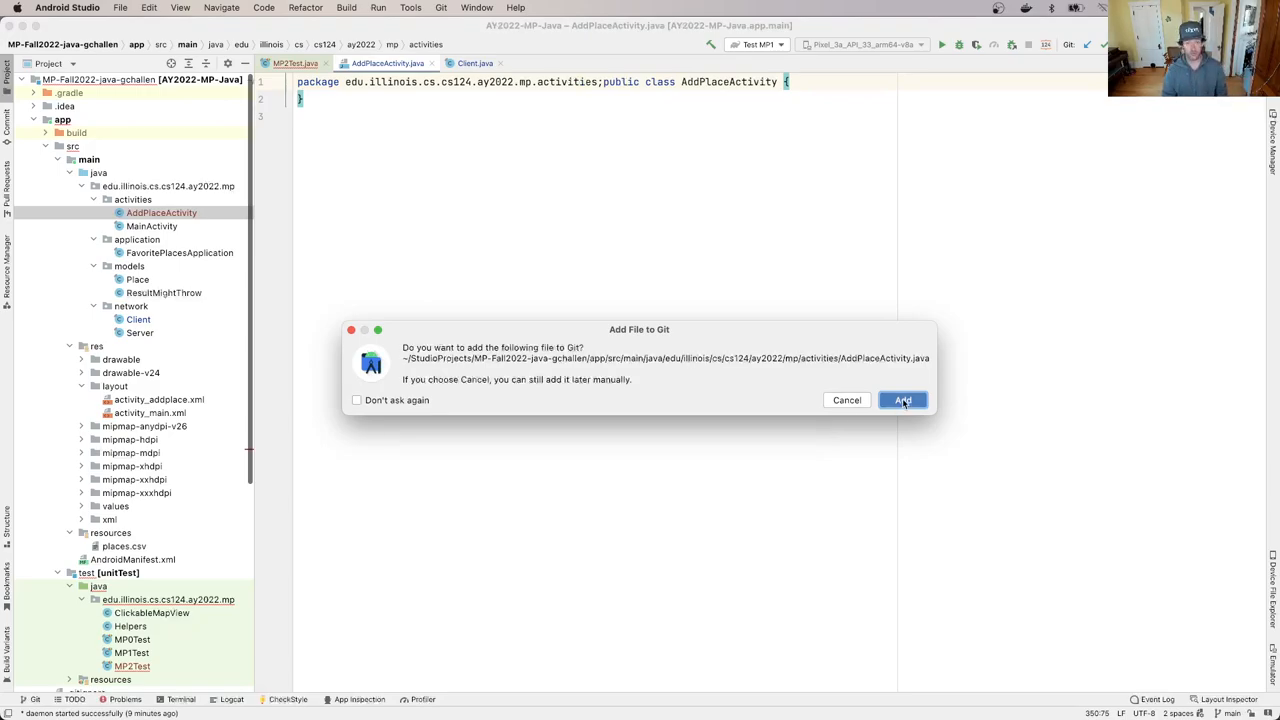
pyautogui.click(902, 400)
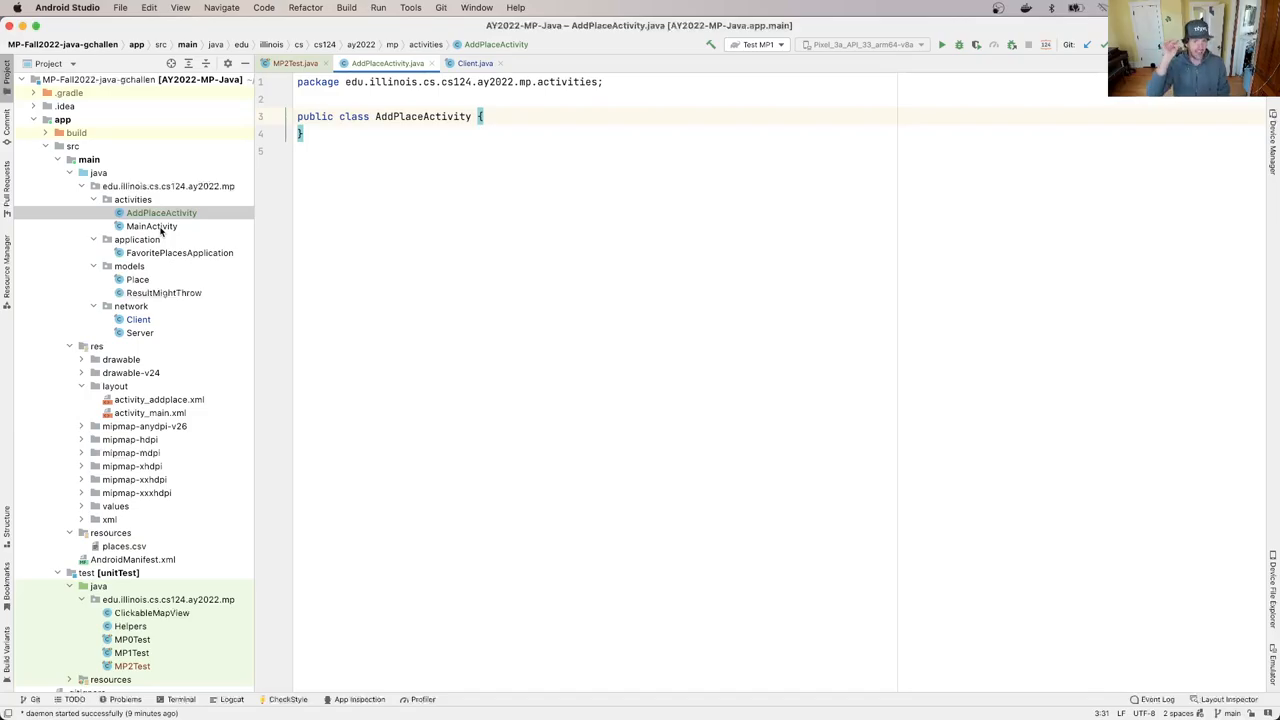
# Step: Copy MainActivity's 'extends AppCompatActivity' and its import into AddPlaceActivity, then return to MP2Test
pyautogui.click(152, 226)
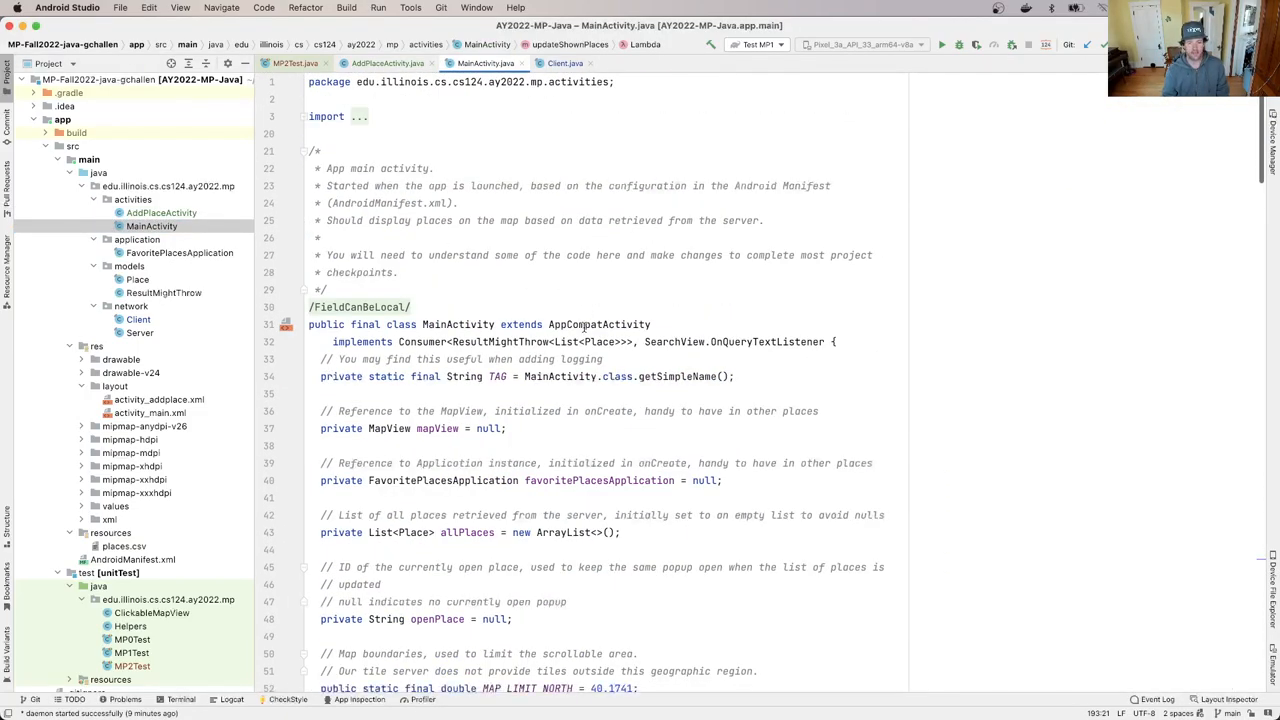
pyautogui.doubleClick(598, 324)
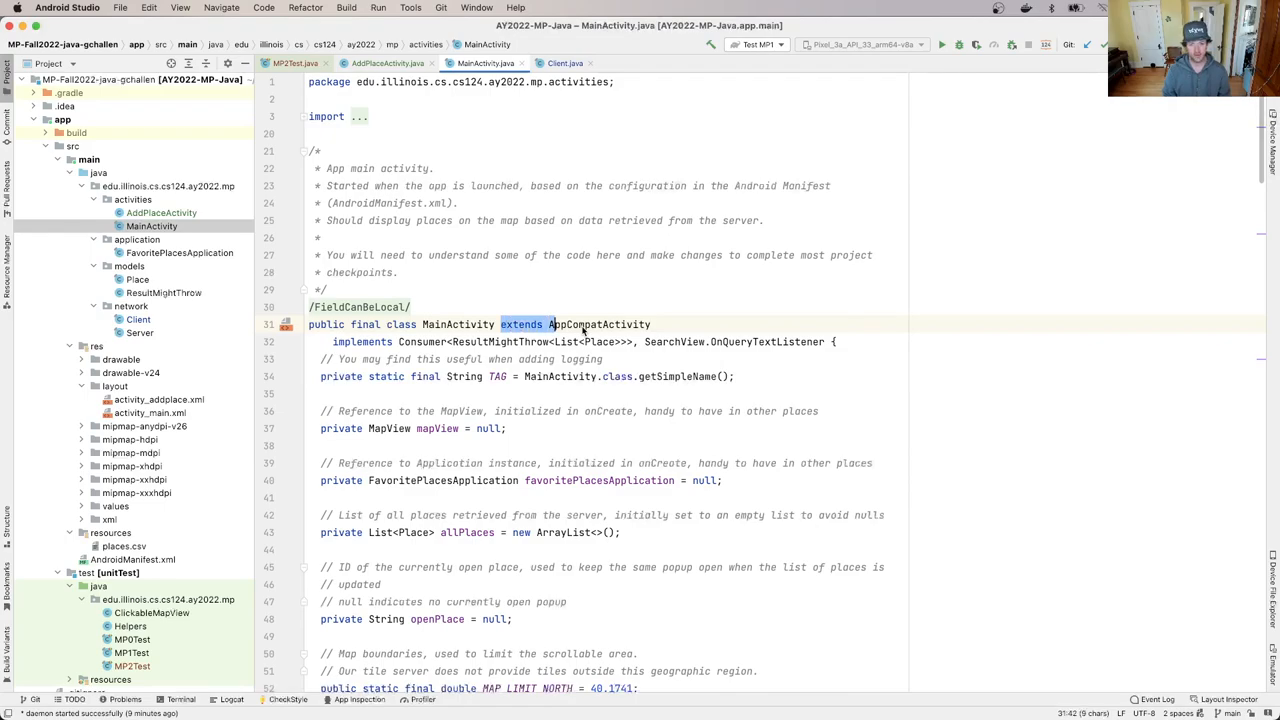
pyautogui.click(388, 62)
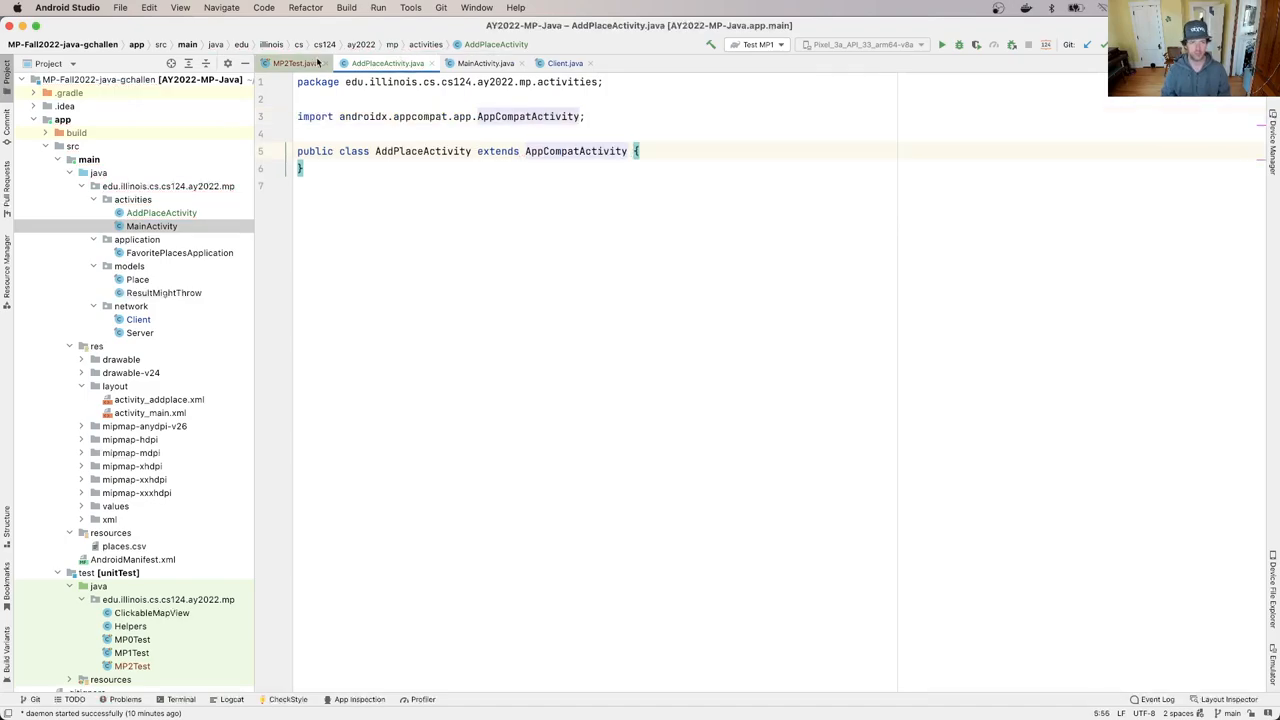
pyautogui.click(484, 62)
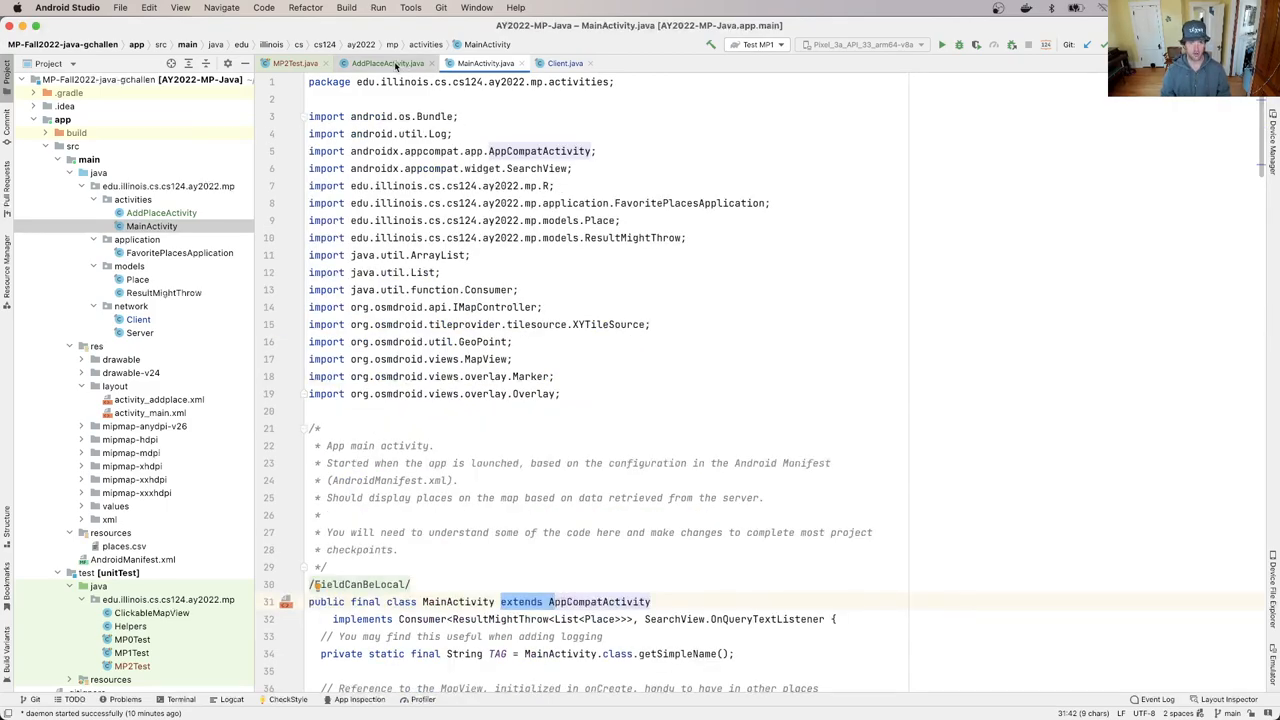
pyautogui.click(388, 62)
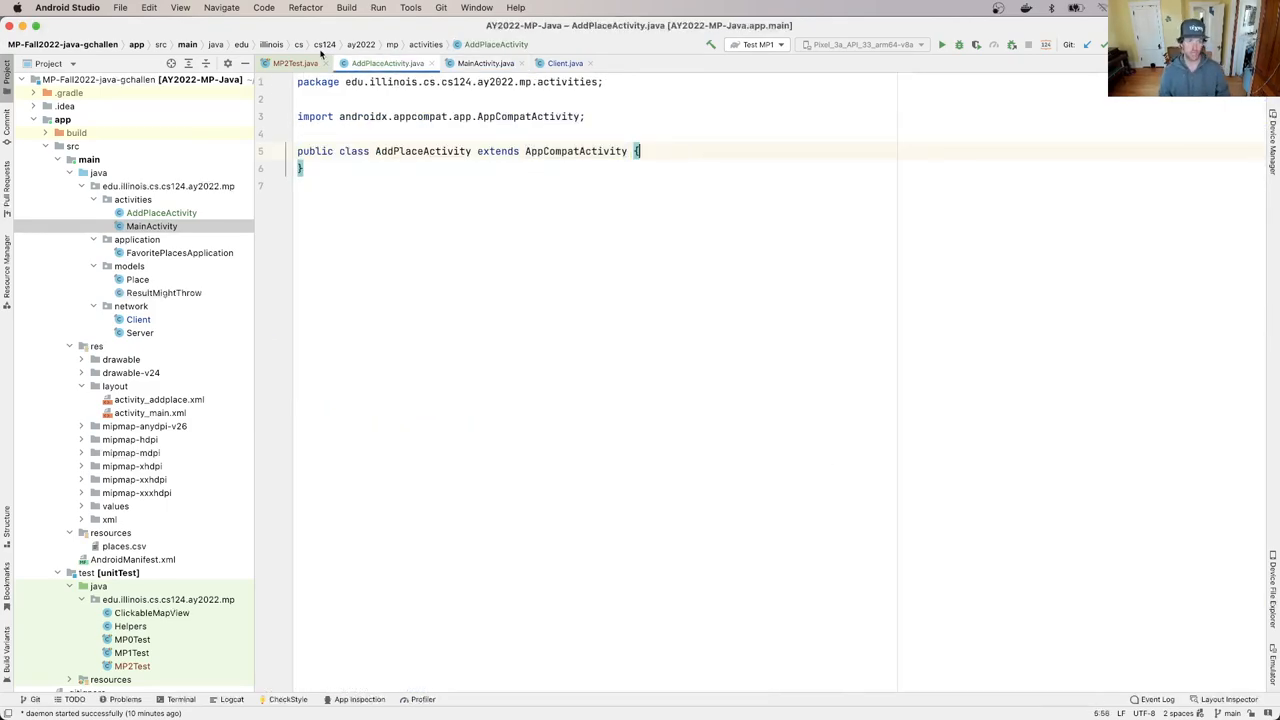
pyautogui.click(296, 62)
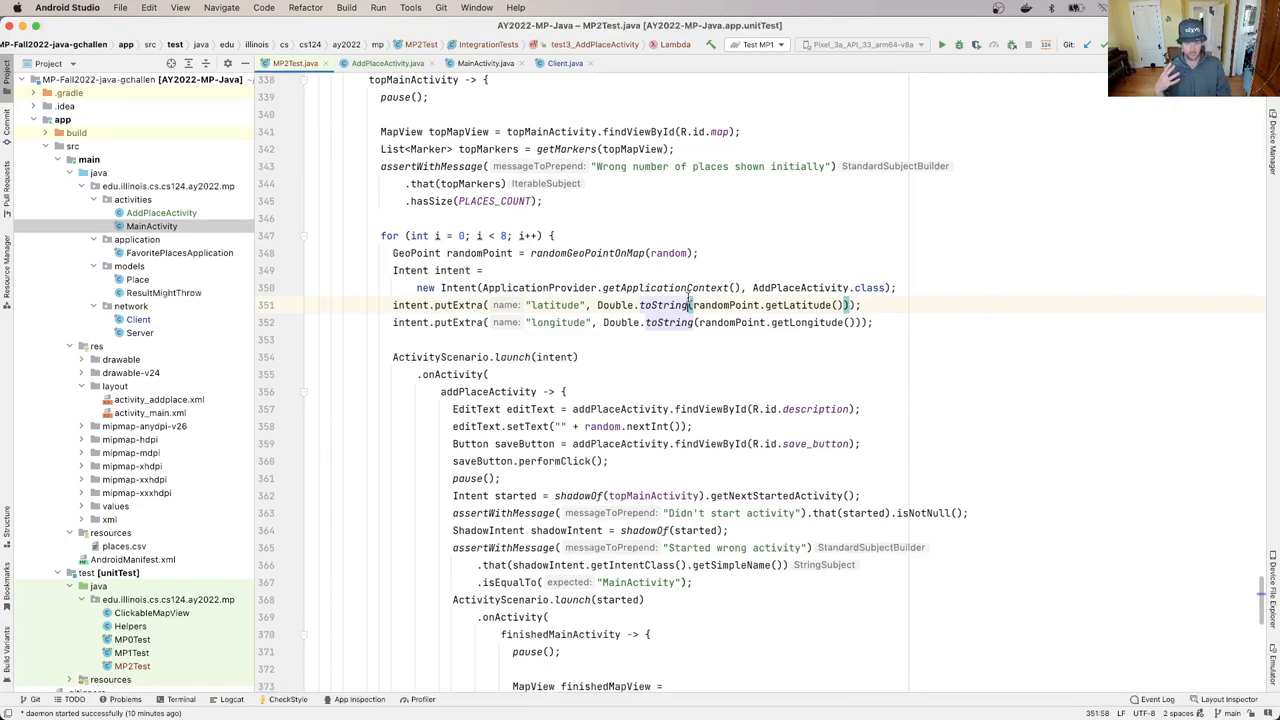
pyautogui.moveTo(824, 192)
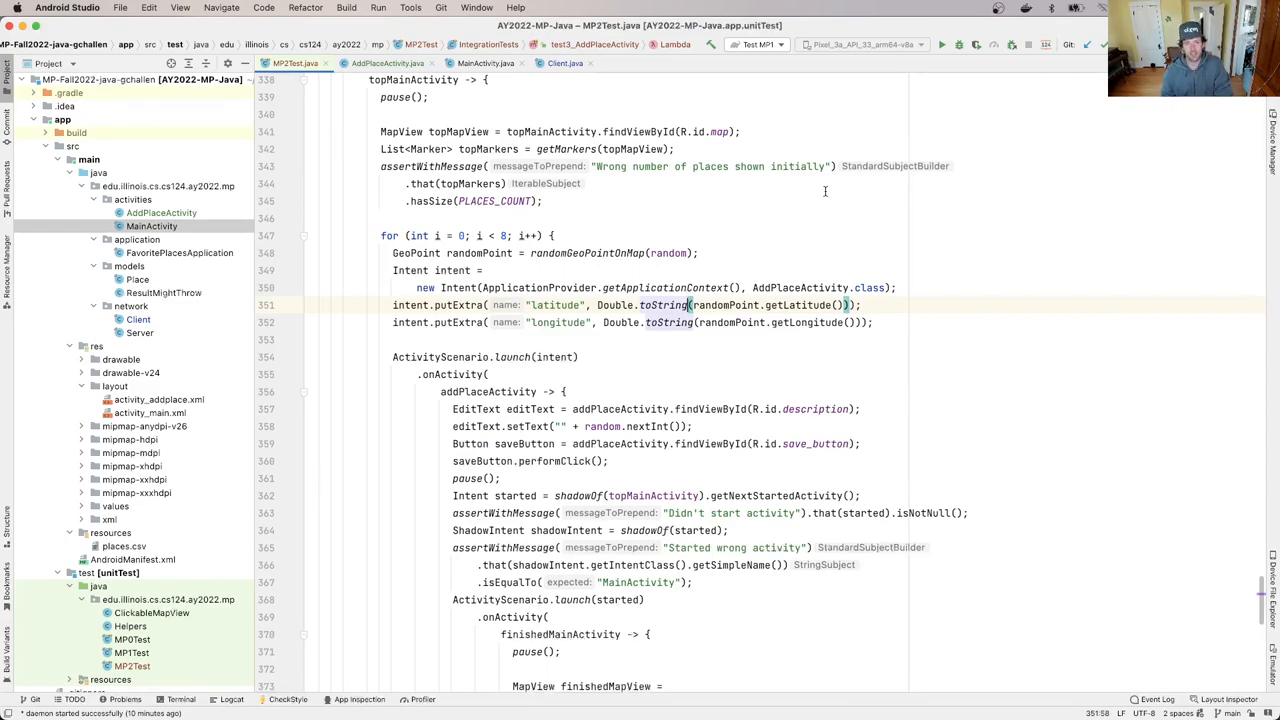
# Step: Add a Test MP2 run configuration copied from Test MP1 and run the MP2 suite
pyautogui.click(758, 44)
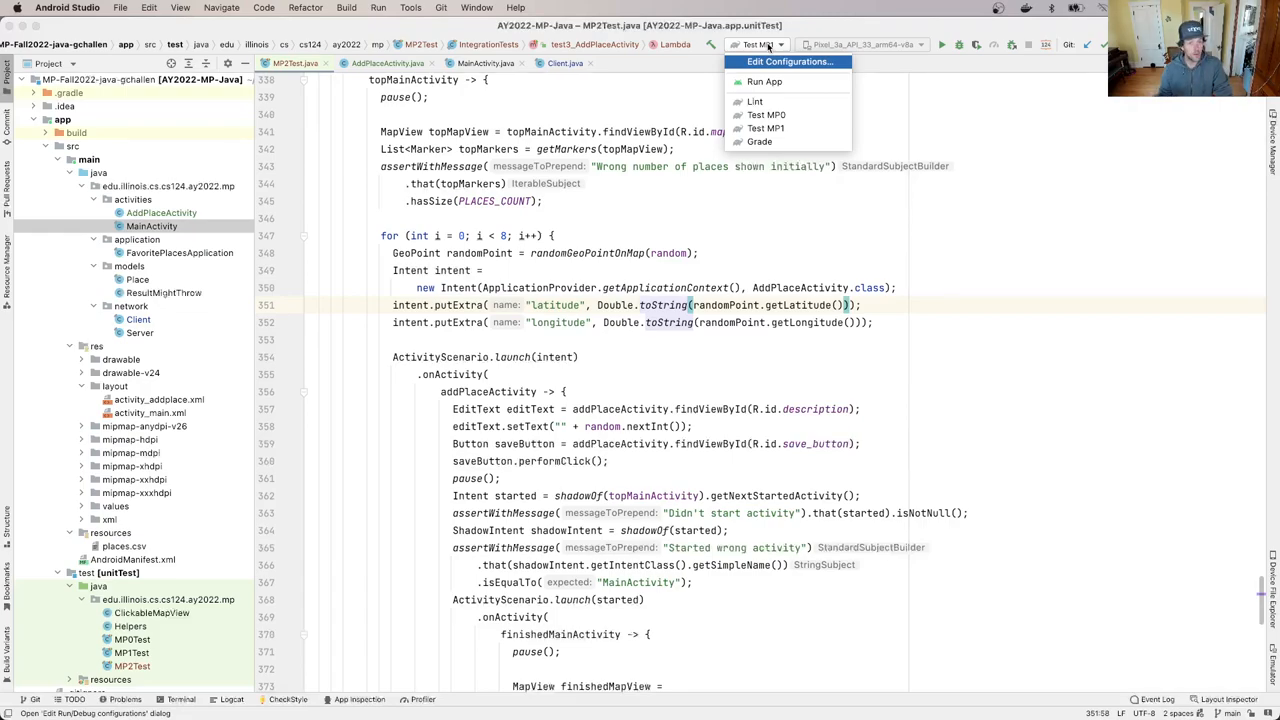
pyautogui.click(790, 60)
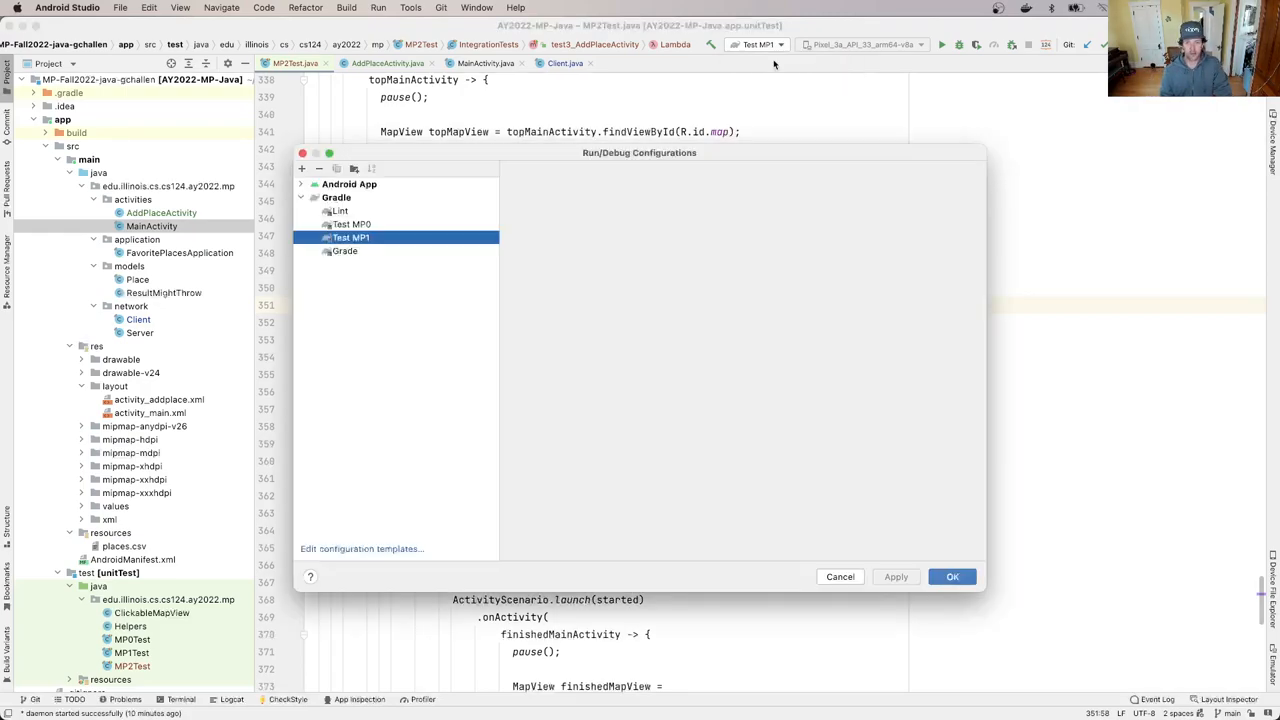
pyautogui.click(336, 168)
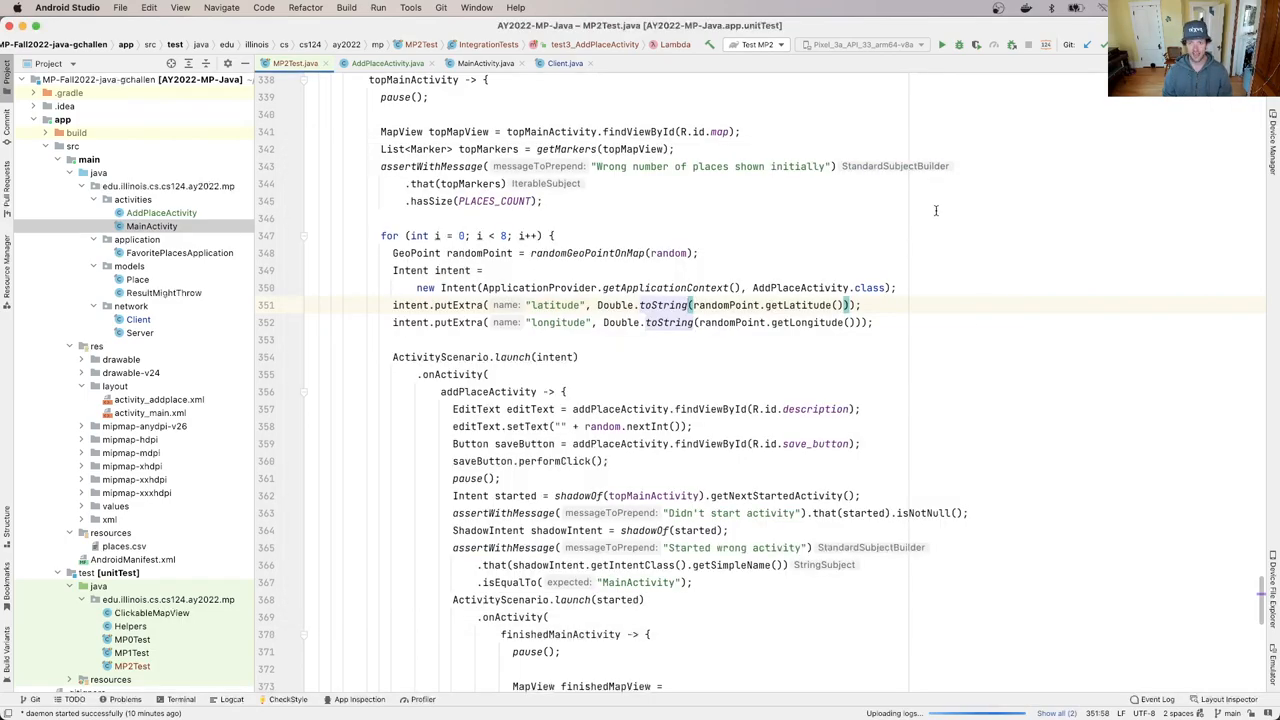
pyautogui.click(940, 44)
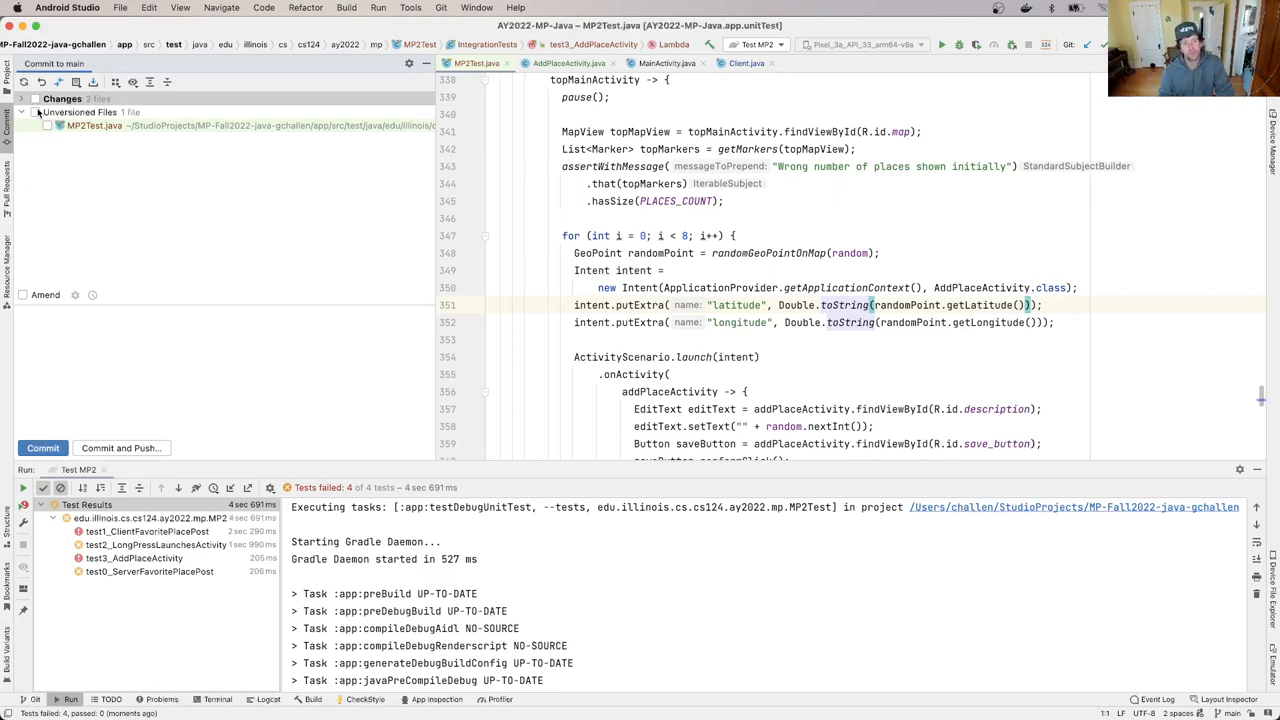
# Step: Select MP2Test.java and the changed files for commit with message 'Adding MP2 test suite and stub out missing methods'
pyautogui.click(46, 124)
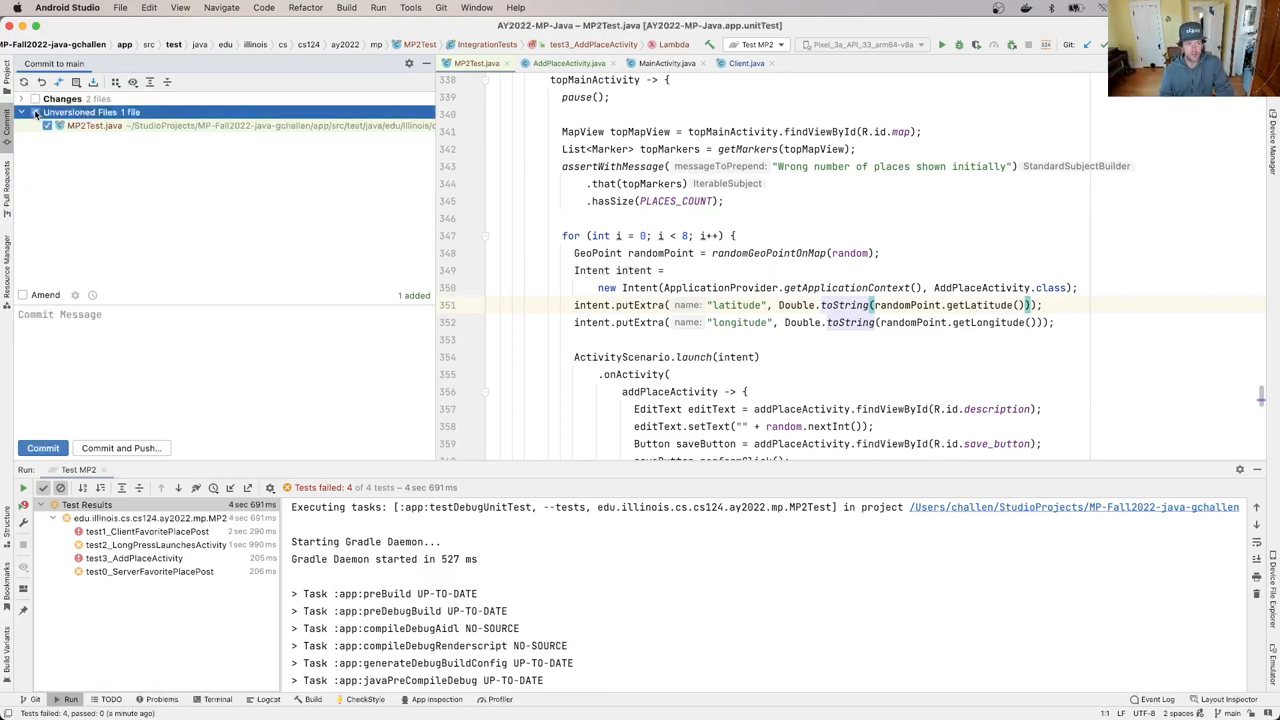
pyautogui.click(62, 98)
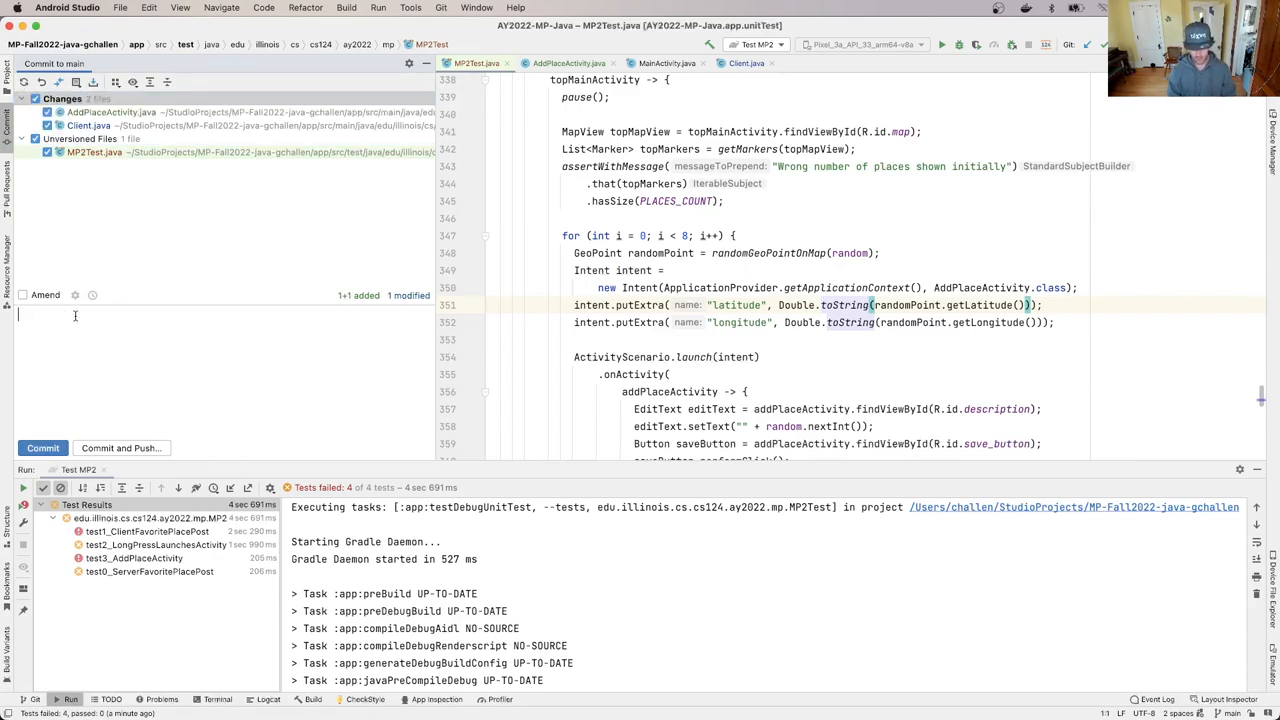
pyautogui.write('Adding MP2')
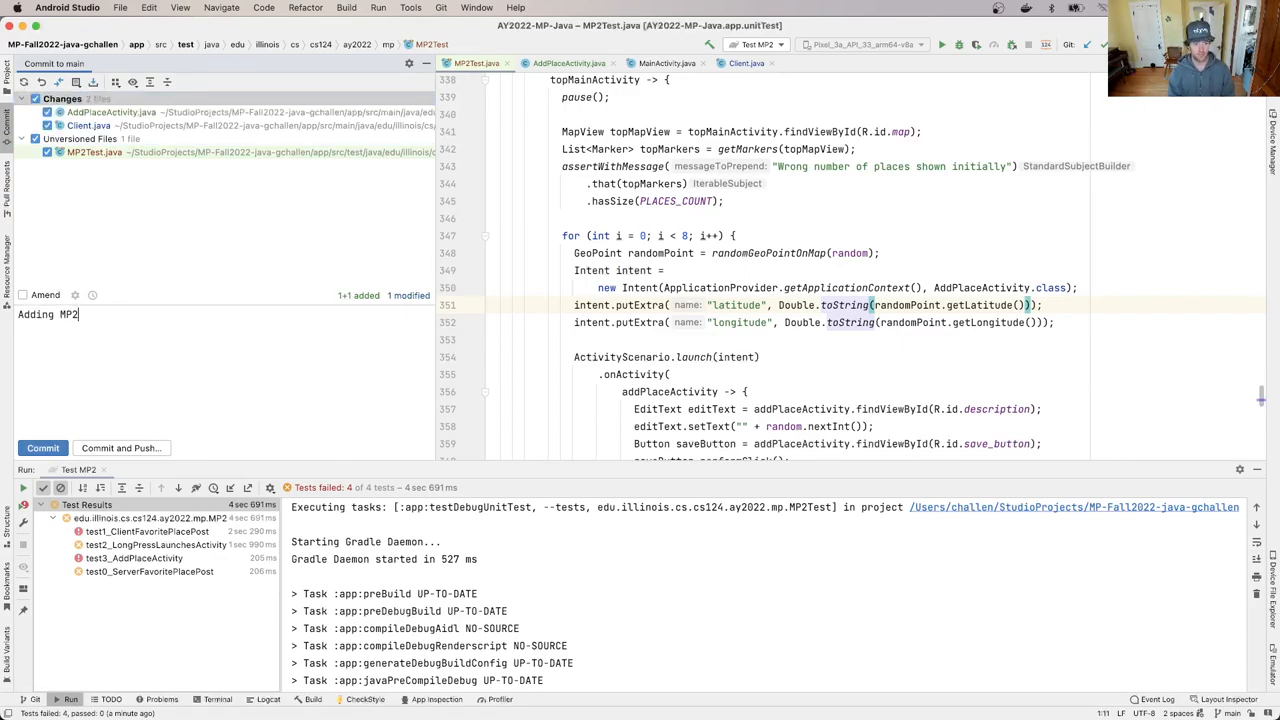
pyautogui.write('test suite and')
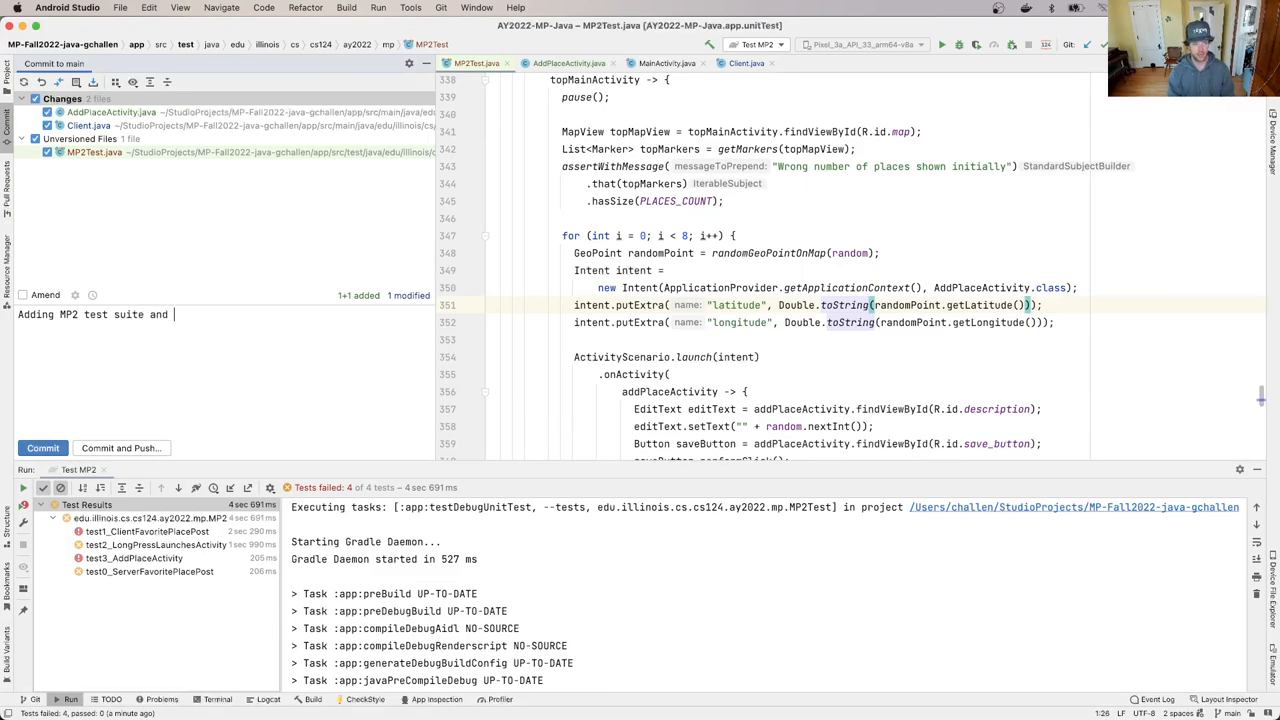
pyautogui.write('stub out mis')
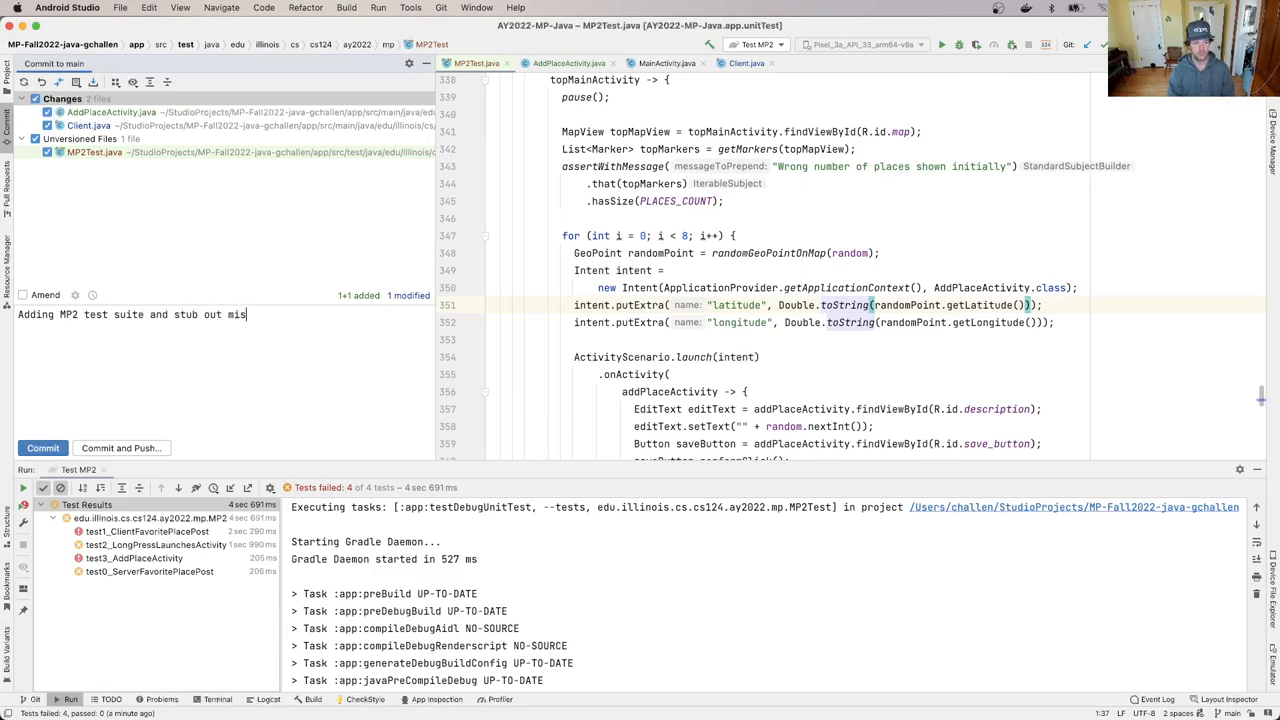
pyautogui.write('sing methods')
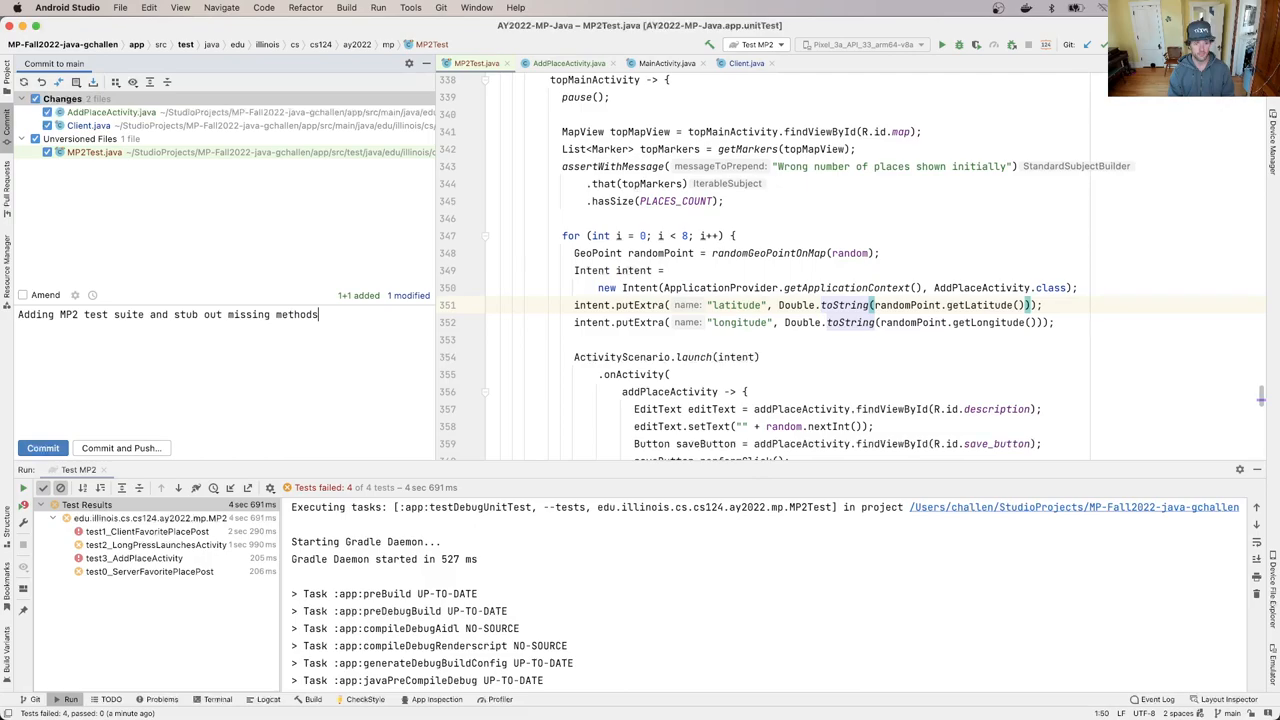